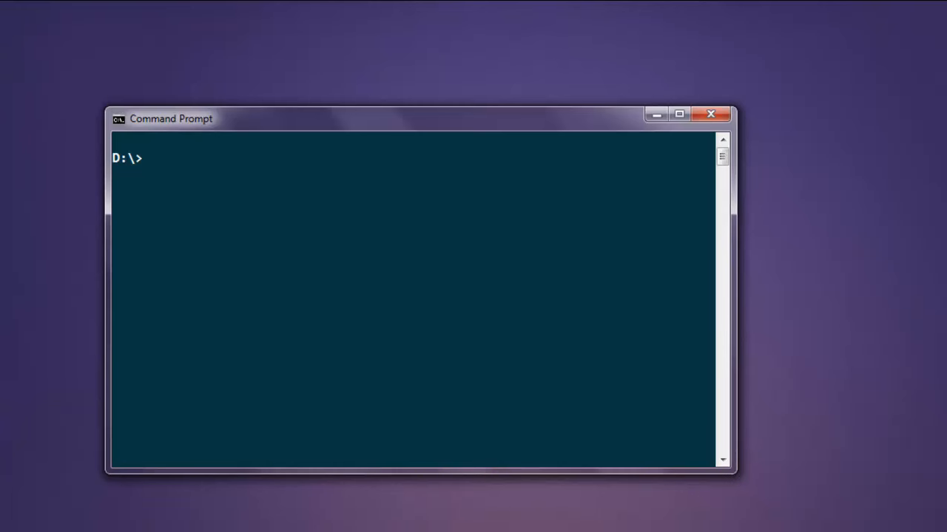
Launch the Node REPL with 'node' in Command Prompt, then leave it with '.exit'
left_click(414, 296)
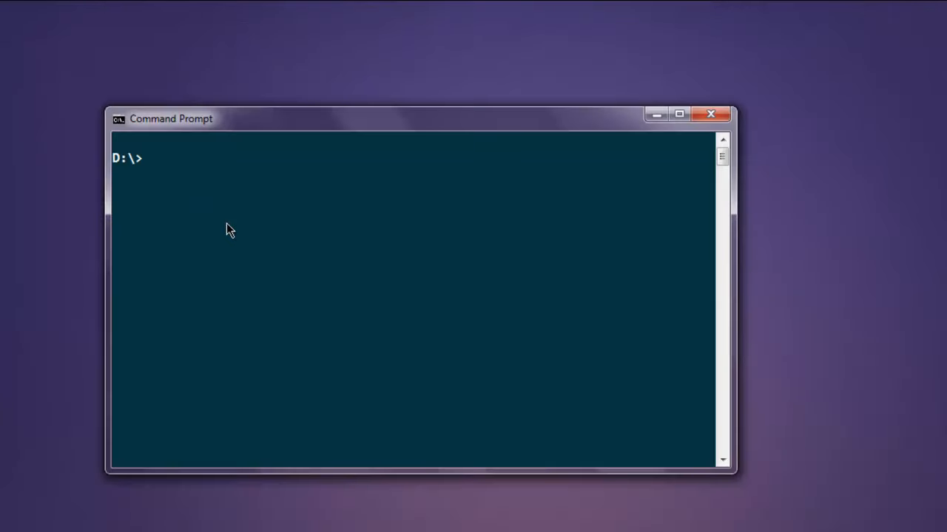
type("node")
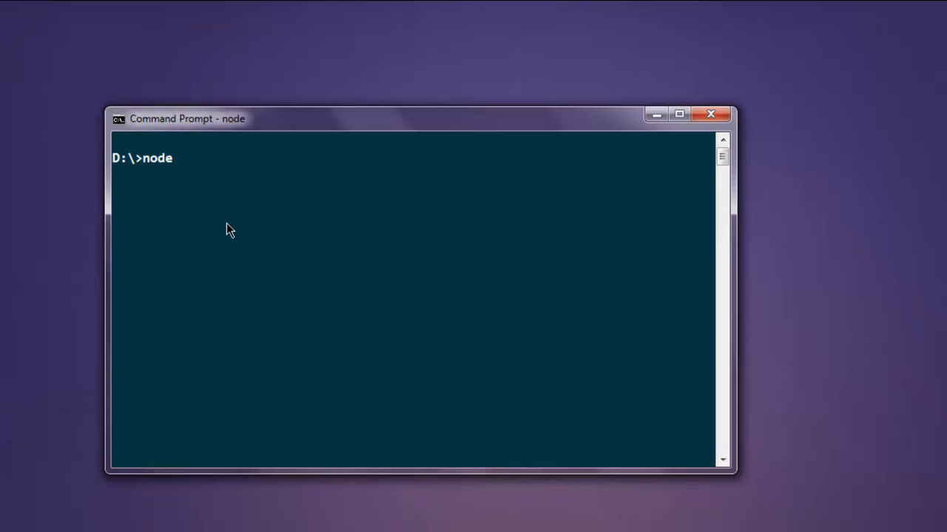
key("Return")
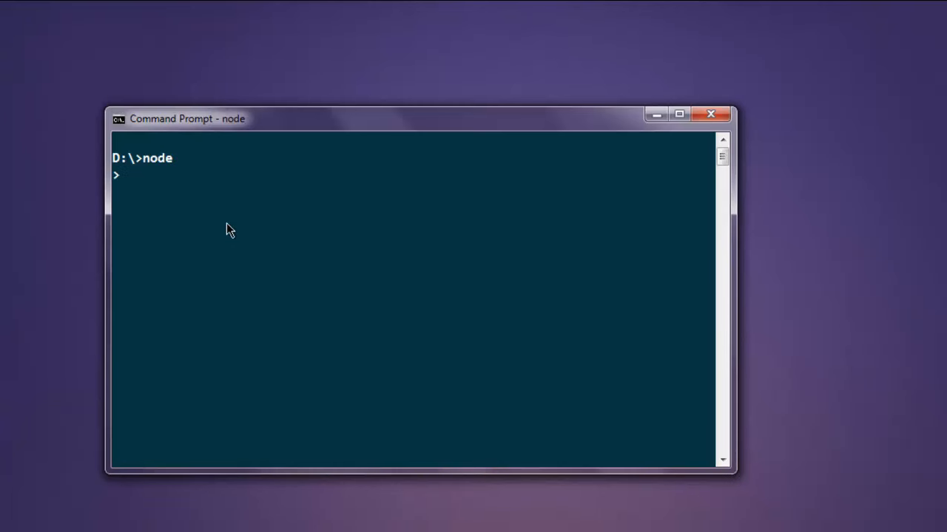
type(".ex")
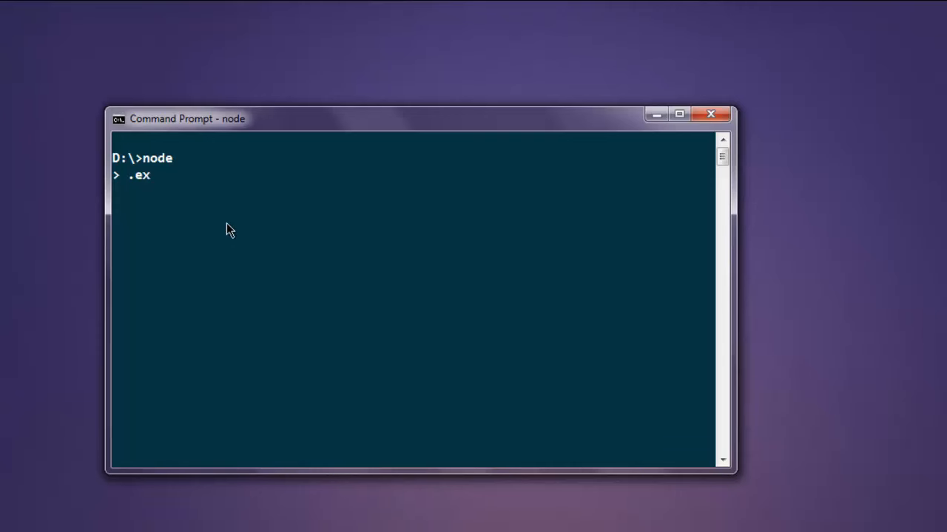
key("Return")
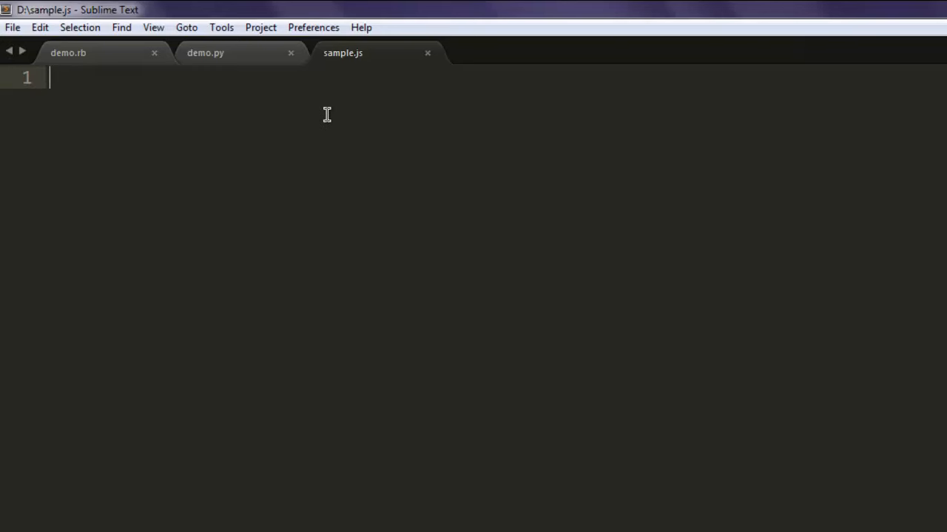
Write 'var buffer = new Buffer(10);' and 'console.log(buffer);' in sample.js
type("var buffer")
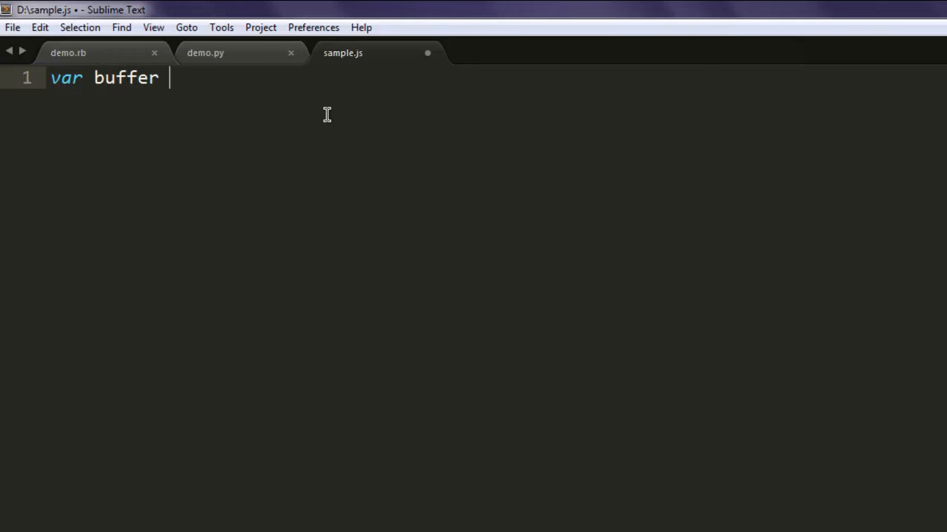
type("= new Buffer(")
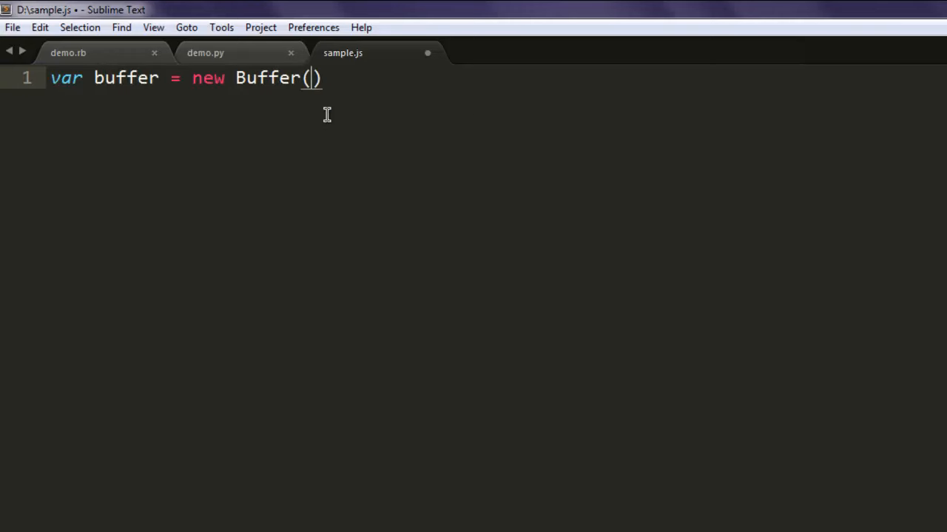
type("10")
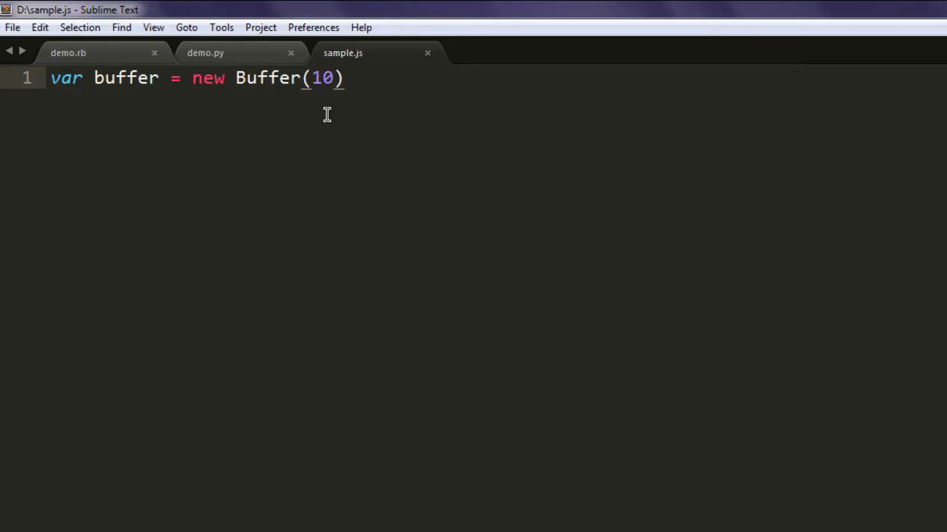
type(";")
type("conso")
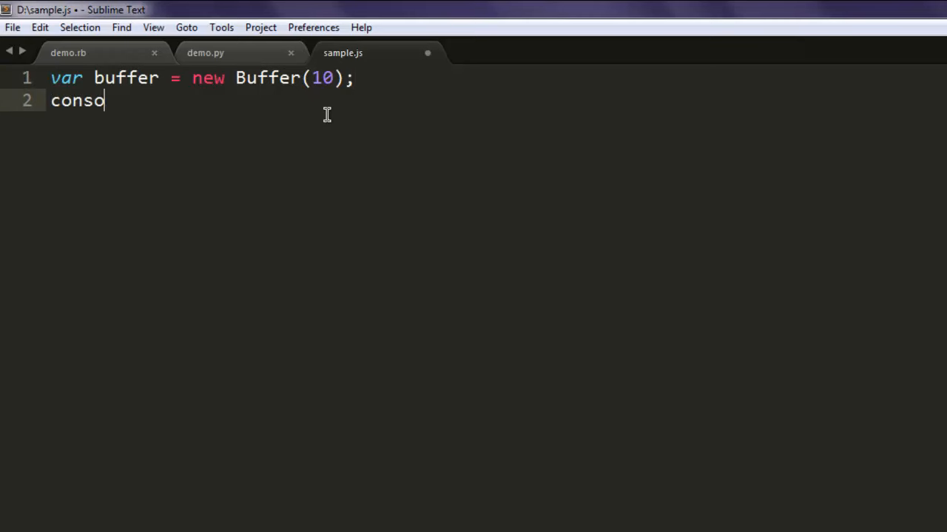
type("le.log")
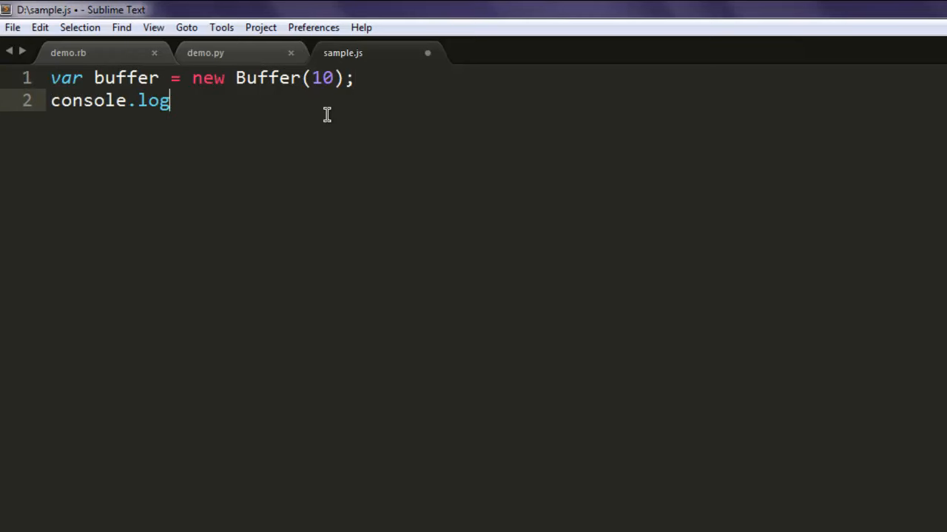
type("(buffer);")
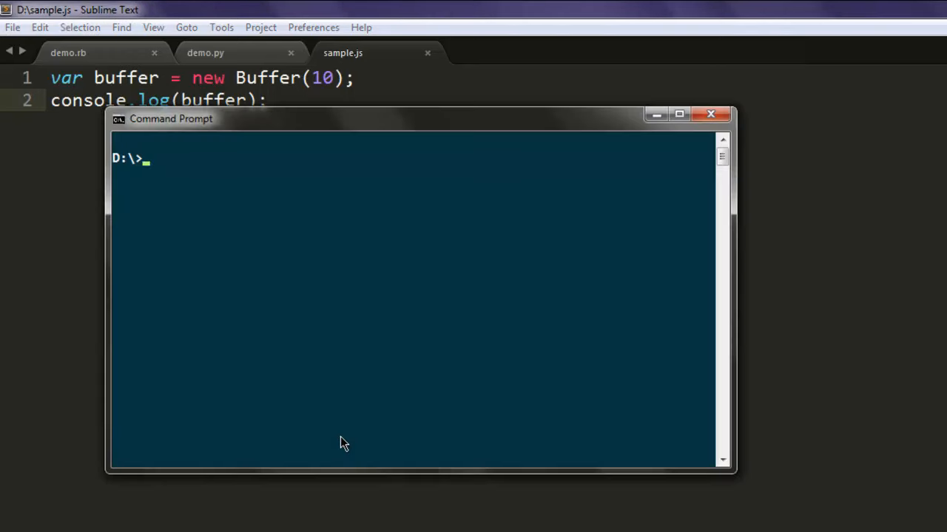
Run 'node sample.js' to print ten zero bytes, then return to Sublime Text
type("node sample.js")
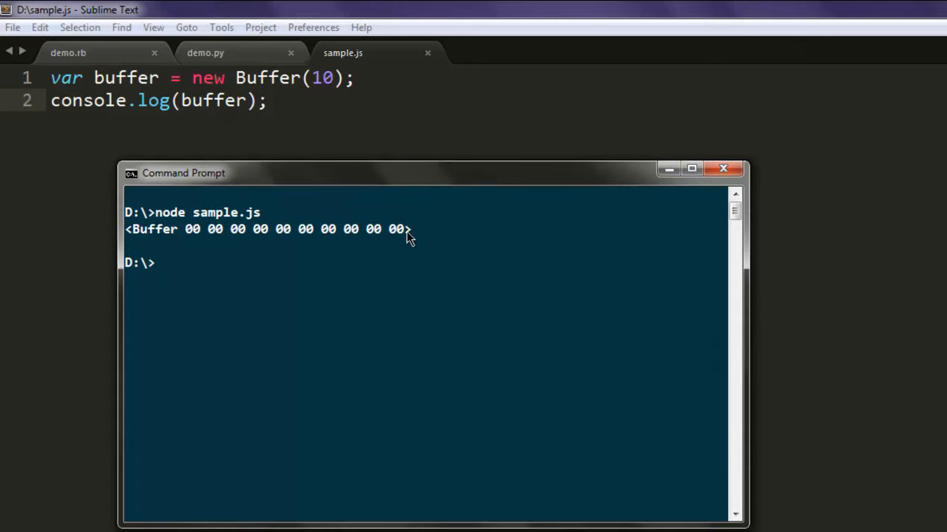
mouse_move(207, 249)
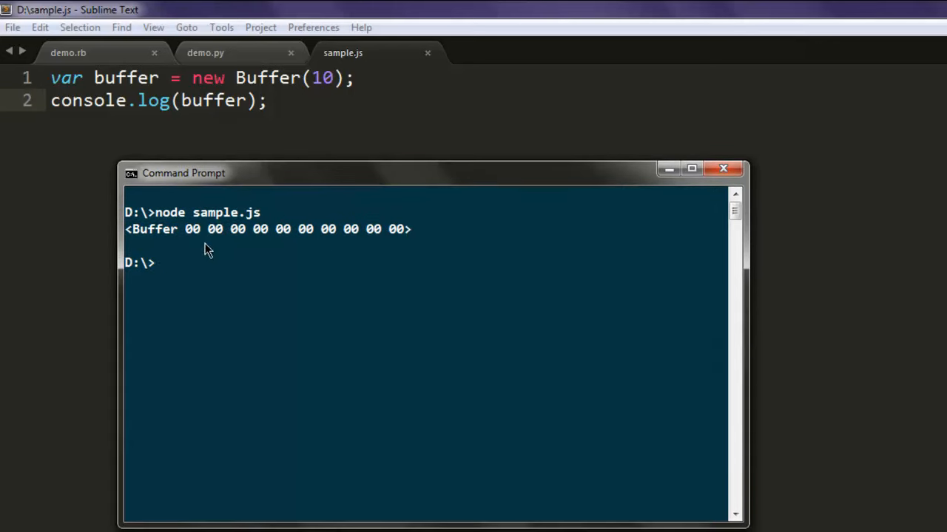
mouse_move(329, 242)
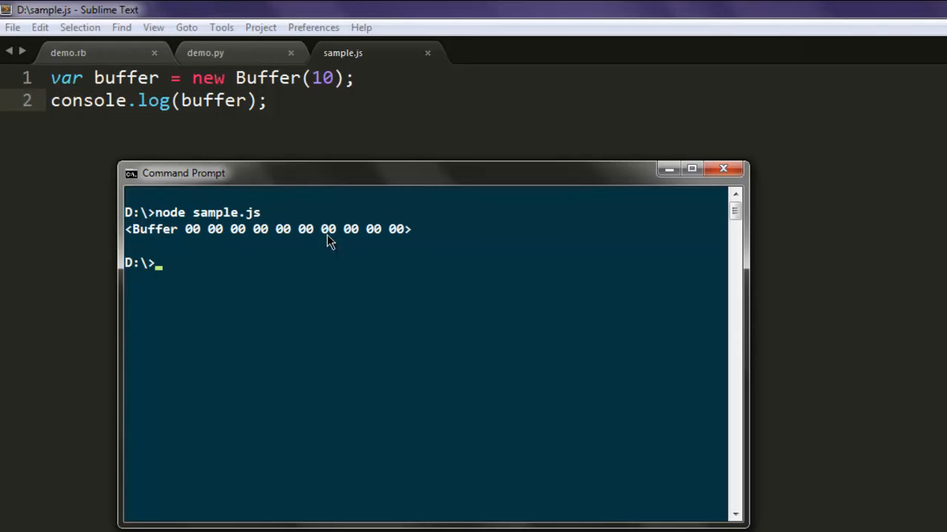
mouse_move(87, 171)
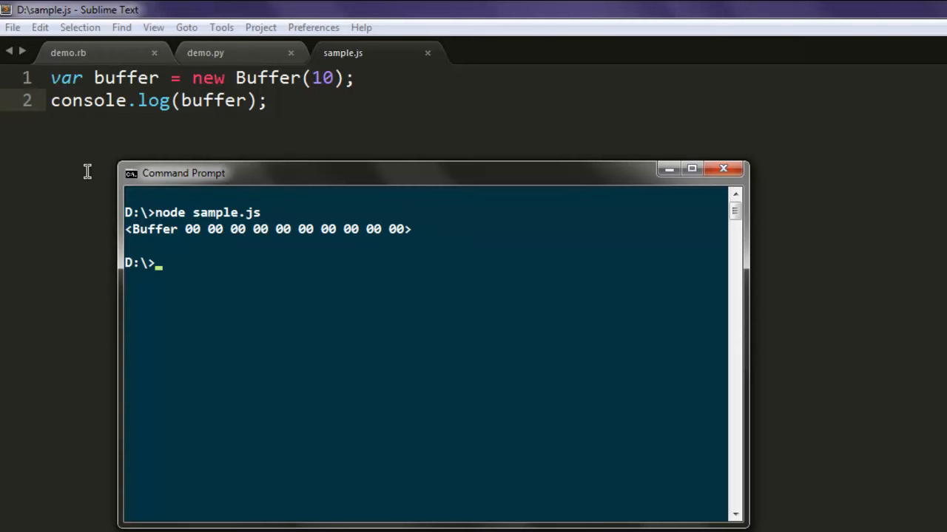
left_click(722, 168)
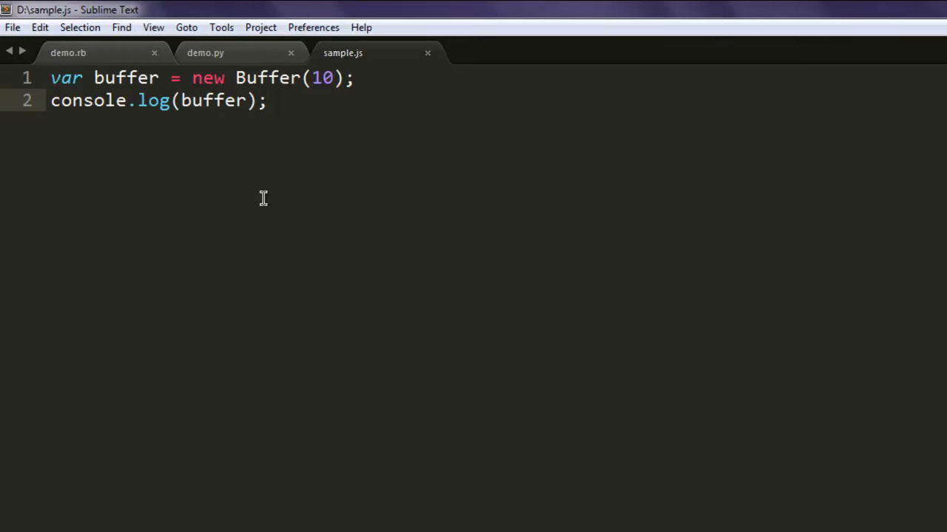
mouse_move(306, 104)
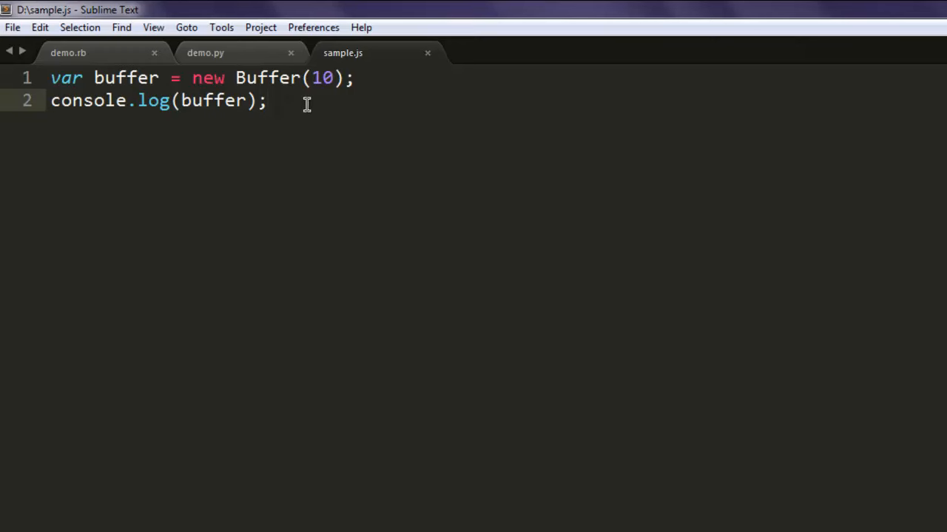
Replace the buffer size 10 with the array [1,2,3,4,5] and save sample.js
double_click(321, 78)
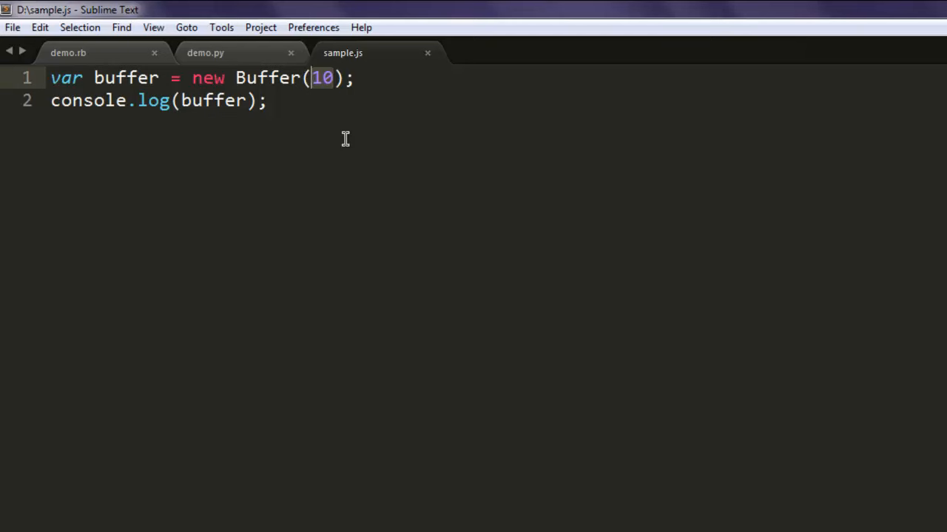
type("[10")
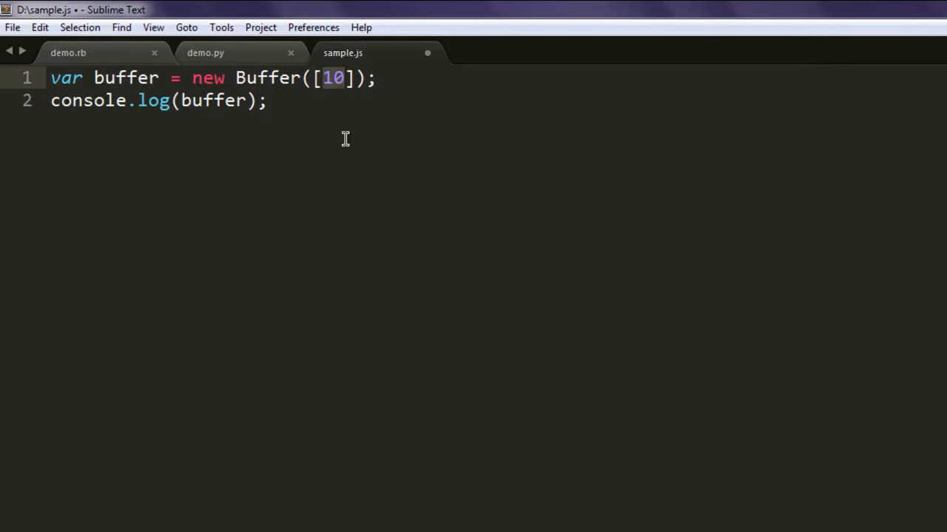
type("1,2,")
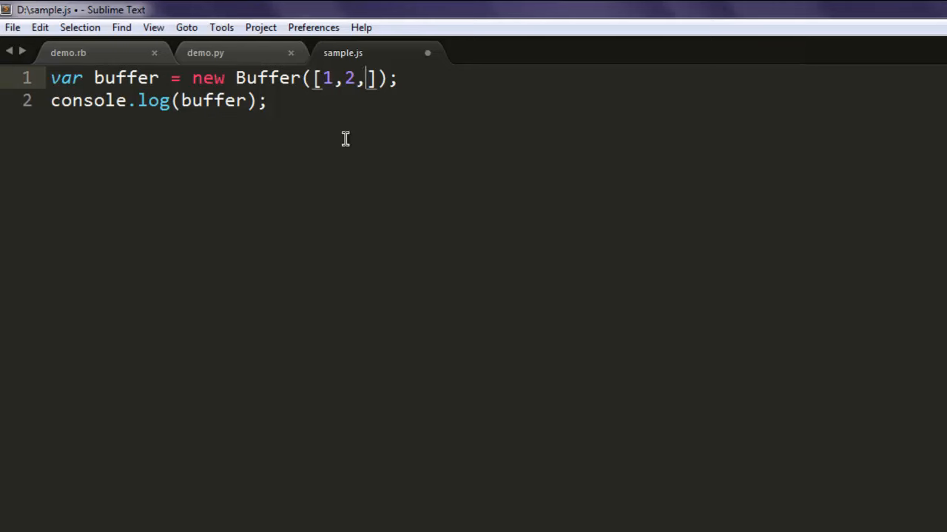
type("3,4,5")
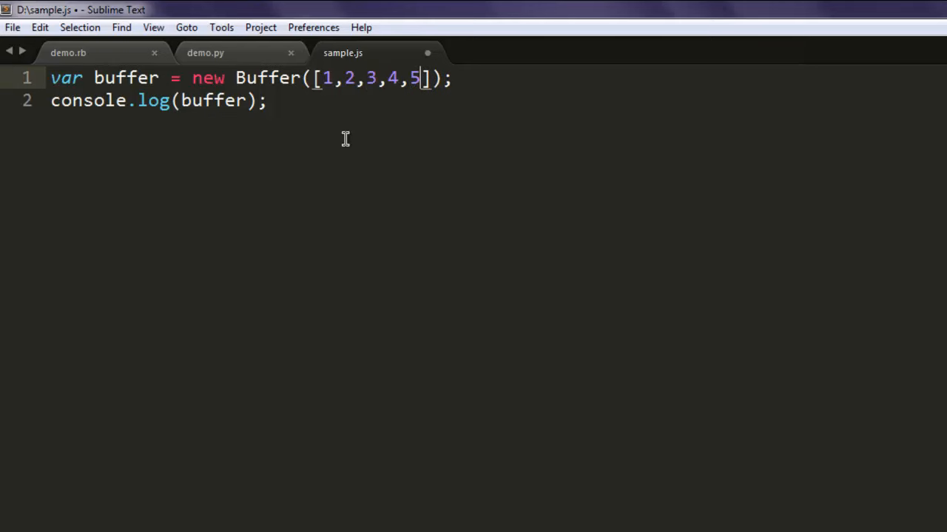
key("ctrl+s")
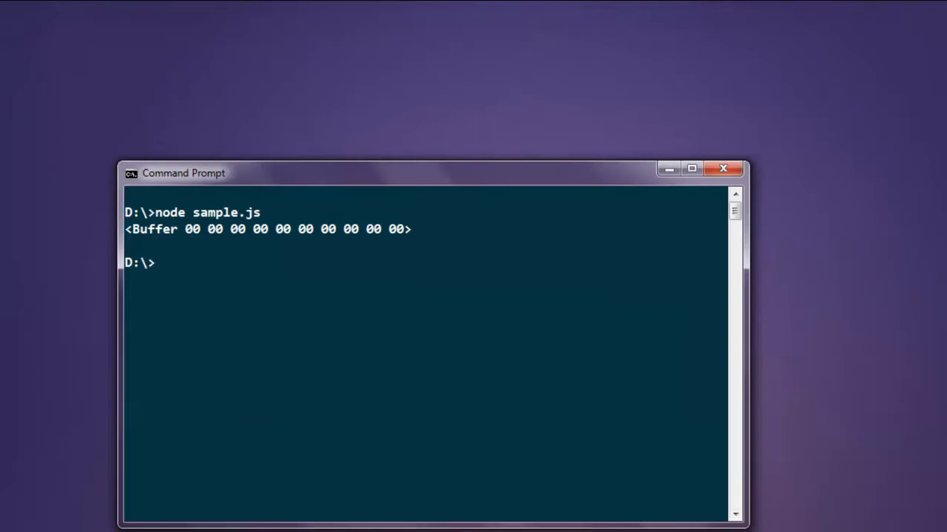
type("node sample.js")
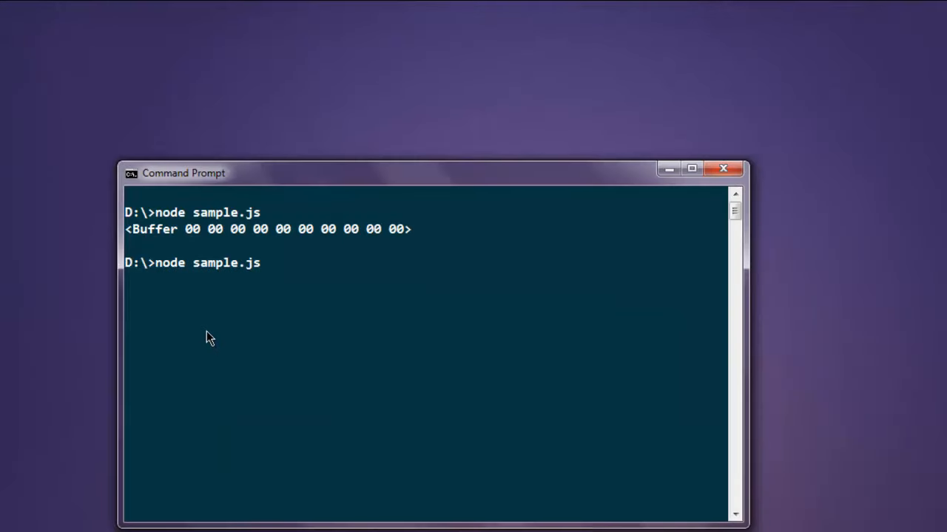
key("Return")
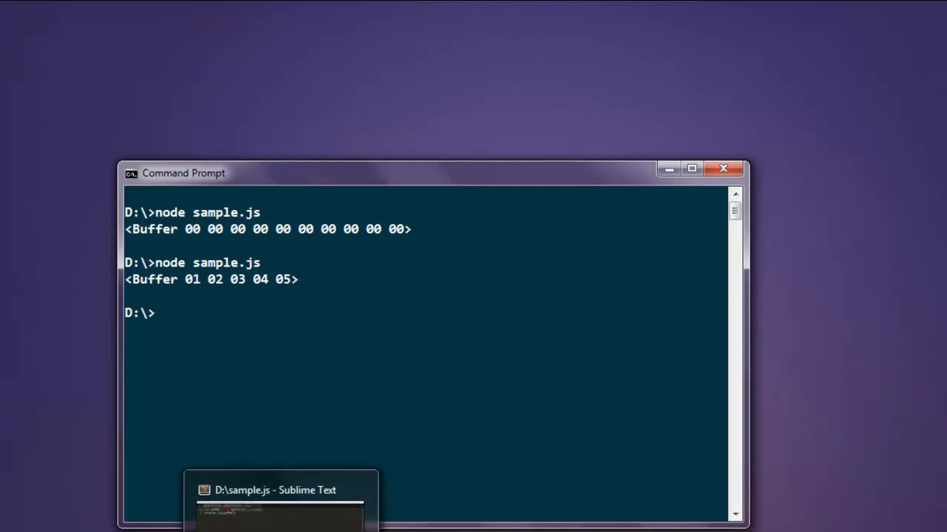
left_click(280, 490)
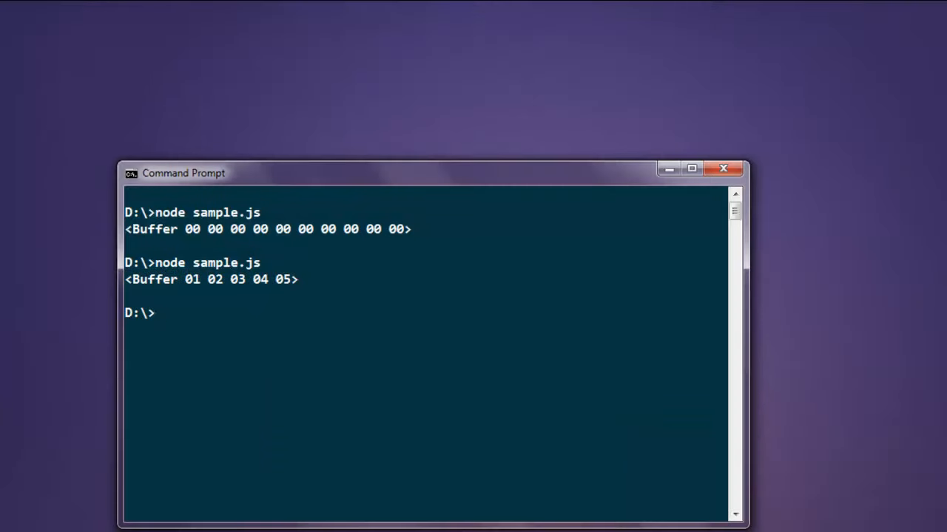
Rerun 'node sample.js', printing buffer bytes 4e 6f 64 65 4a 53 (NodeJS)
type("node sample.js")
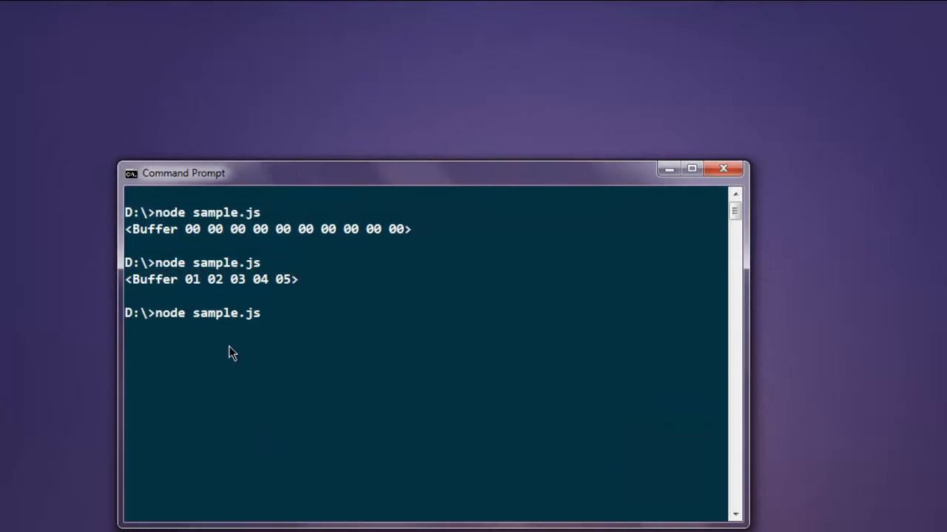
key("Return")
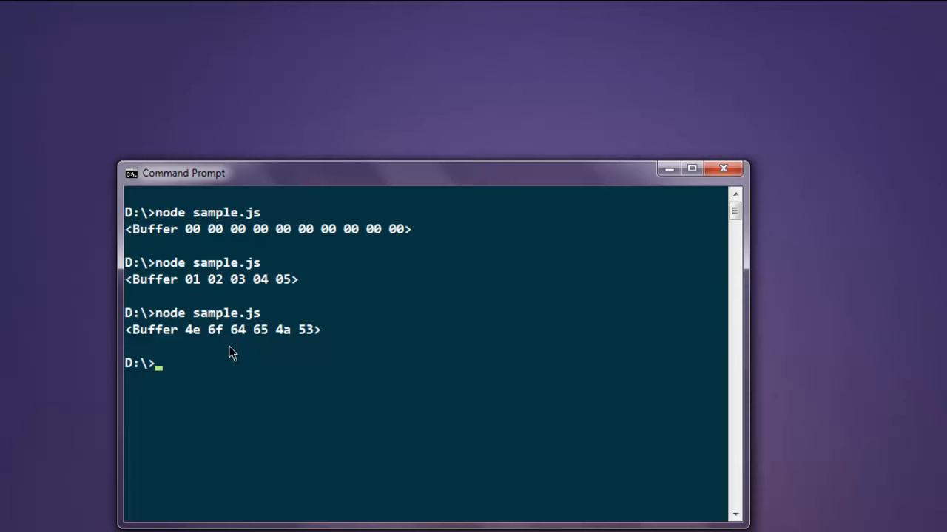
mouse_move(244, 353)
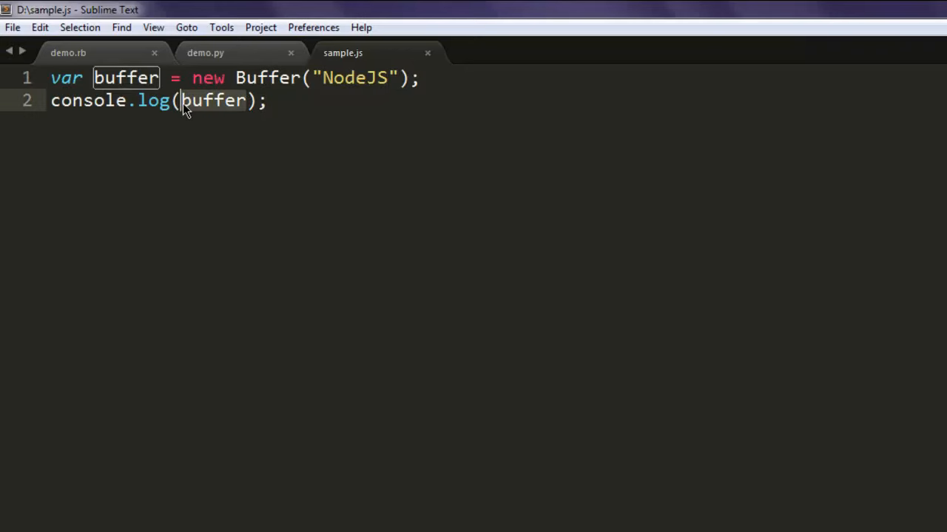
mouse_move(270, 155)
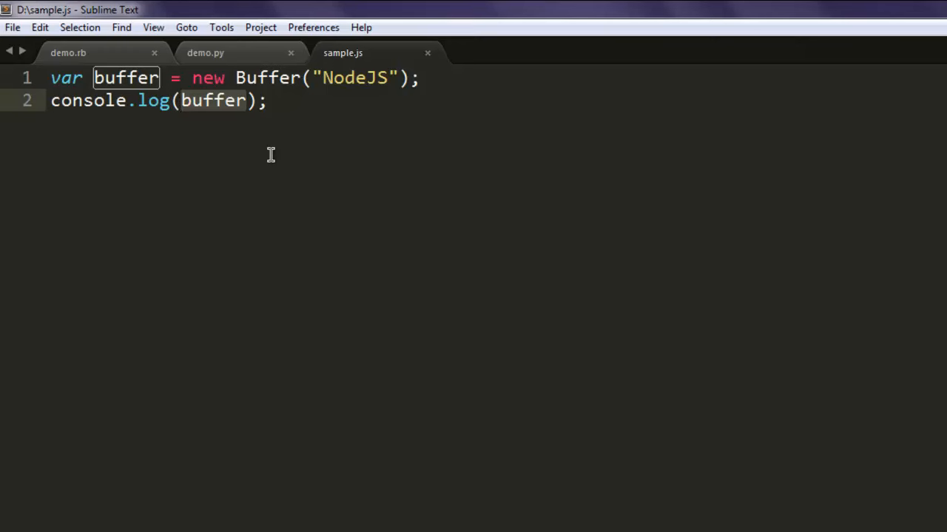
Log Buffer.isEncoding('utf8') in sample.js and run it to check utf8 support
type("Buffer")
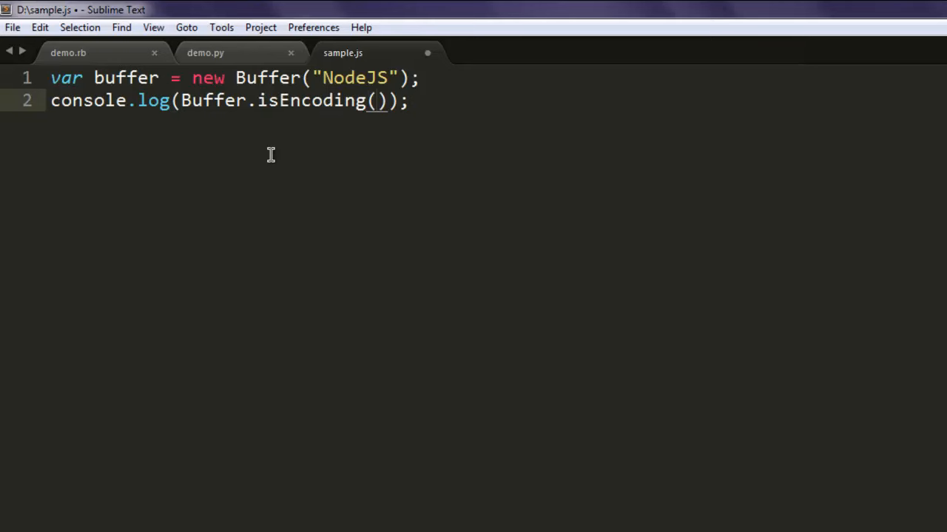
type("'utf'")
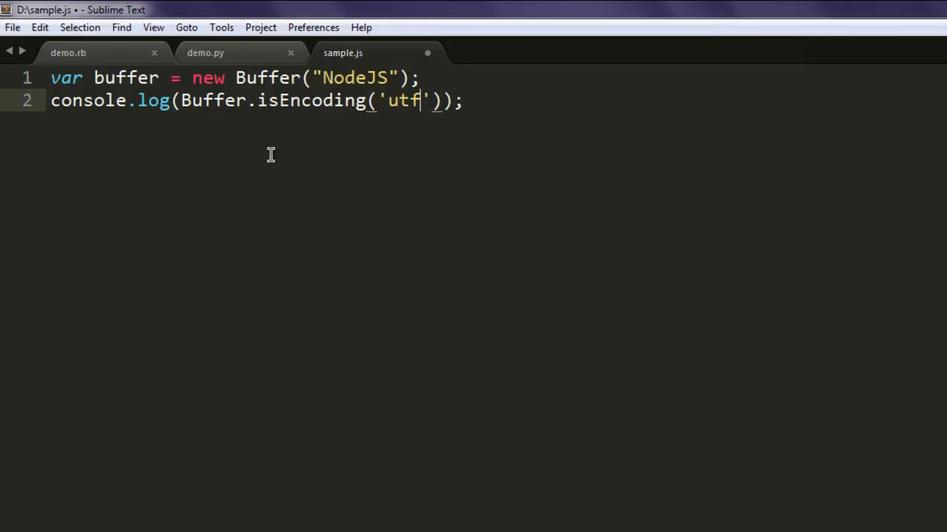
type("8")
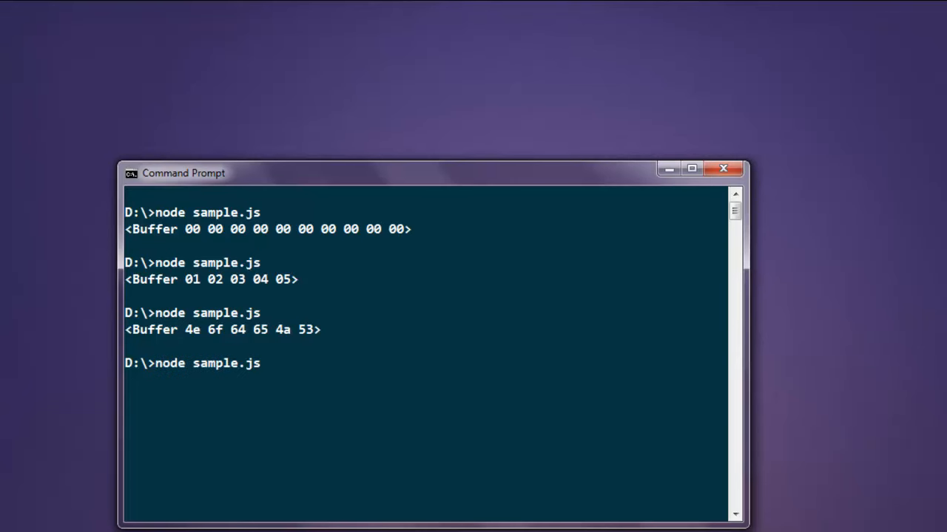
key("Return")
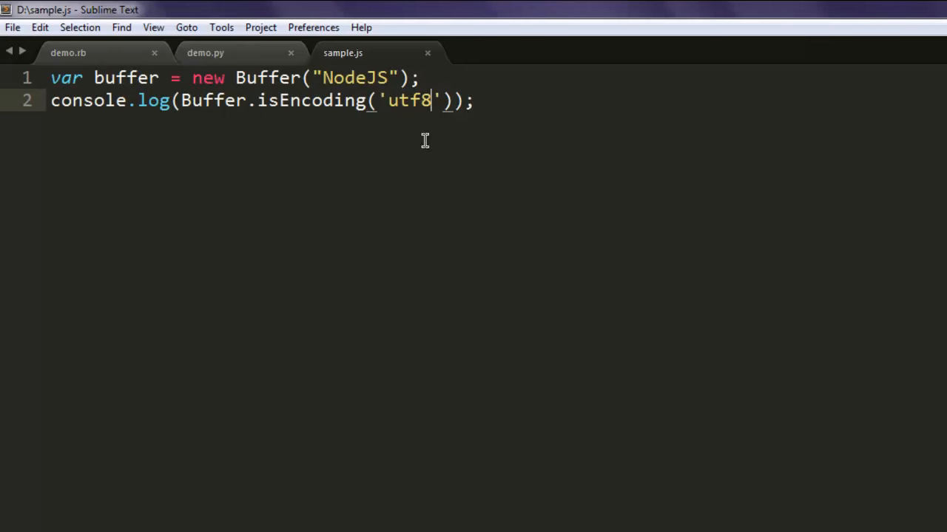
Test isEncoding with 'ascii', 'hex' and an empty name, which prints false
type("asc")
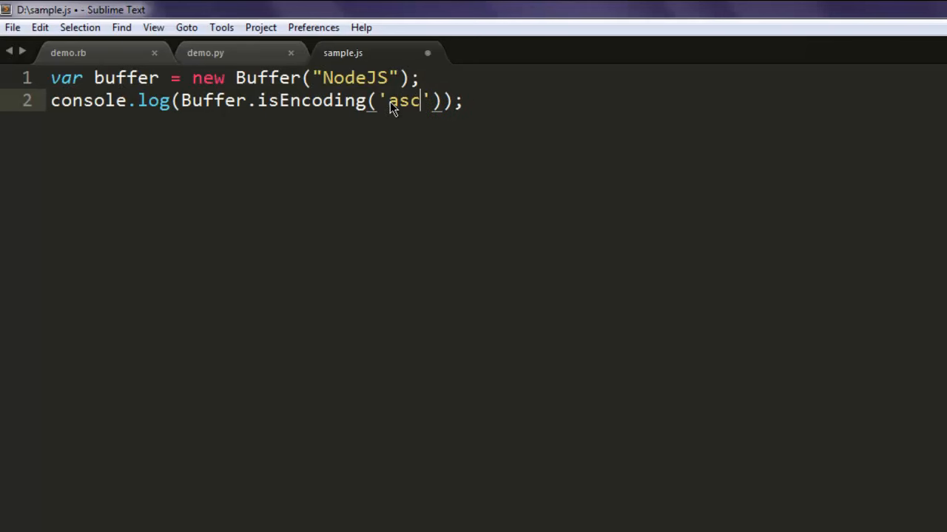
type("ii")
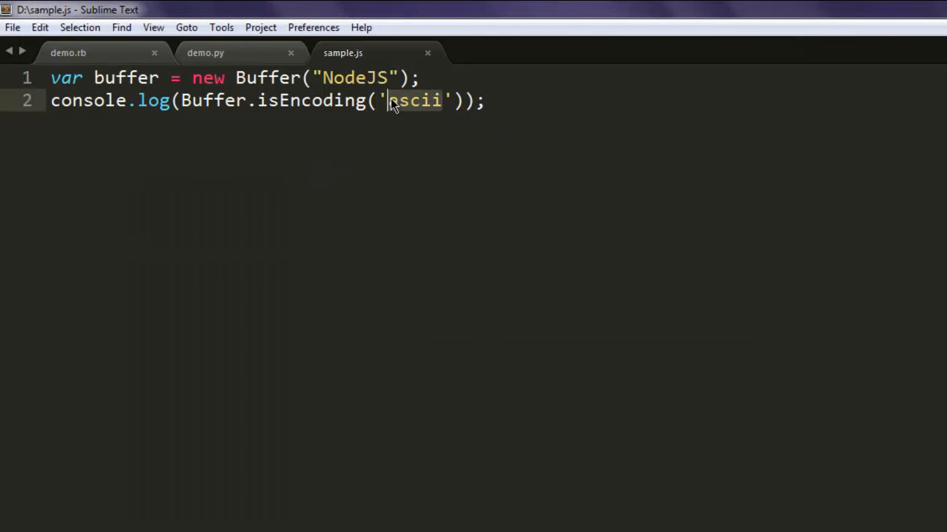
type("hex")
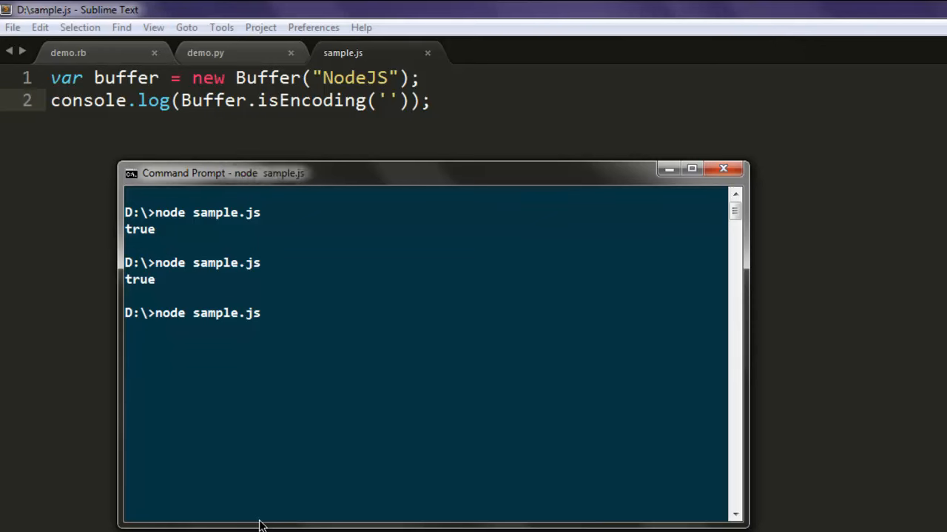
key("Return")
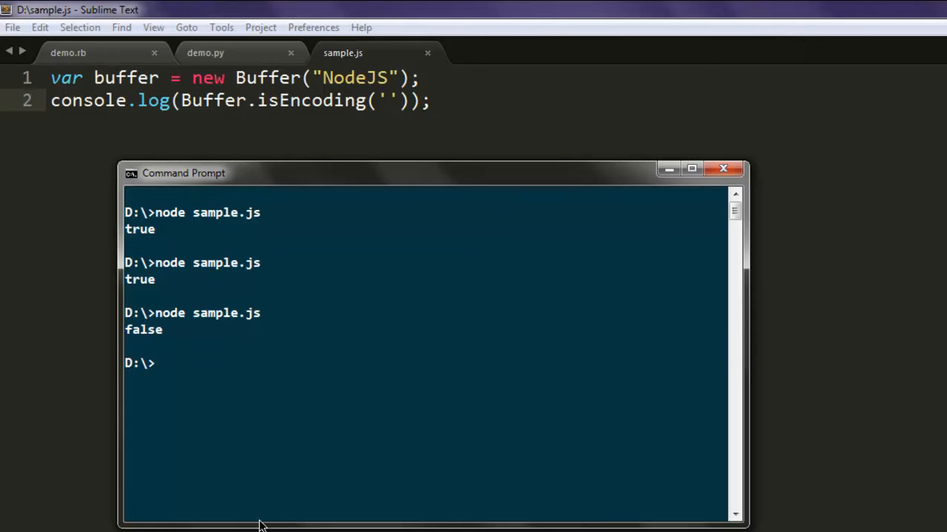
mouse_move(266, 510)
type("var str")
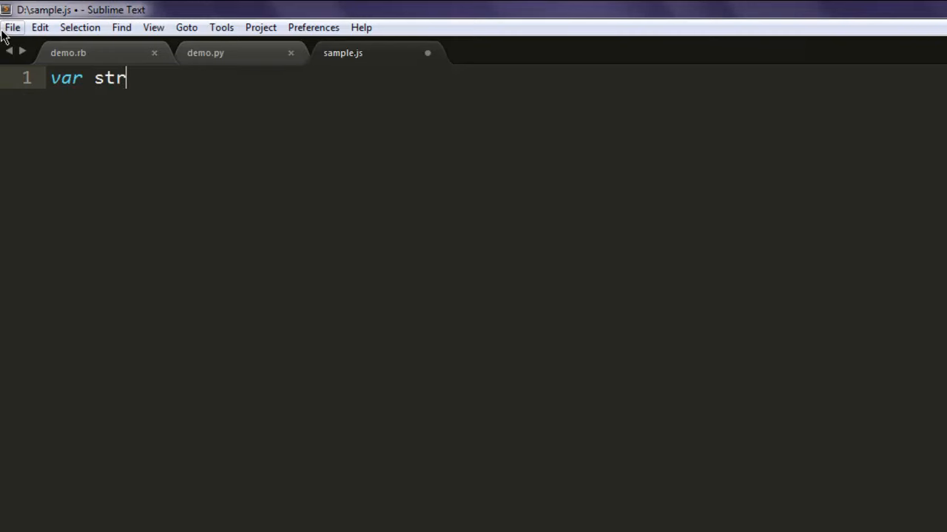
Declare str1 as a new 15-byte Buffer in sample.js
type("1 =")
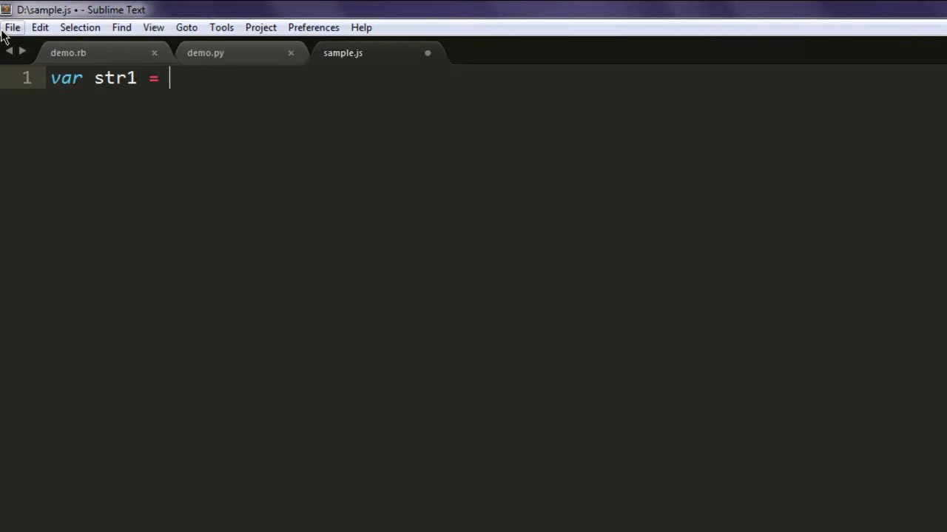
type("new Buffer")
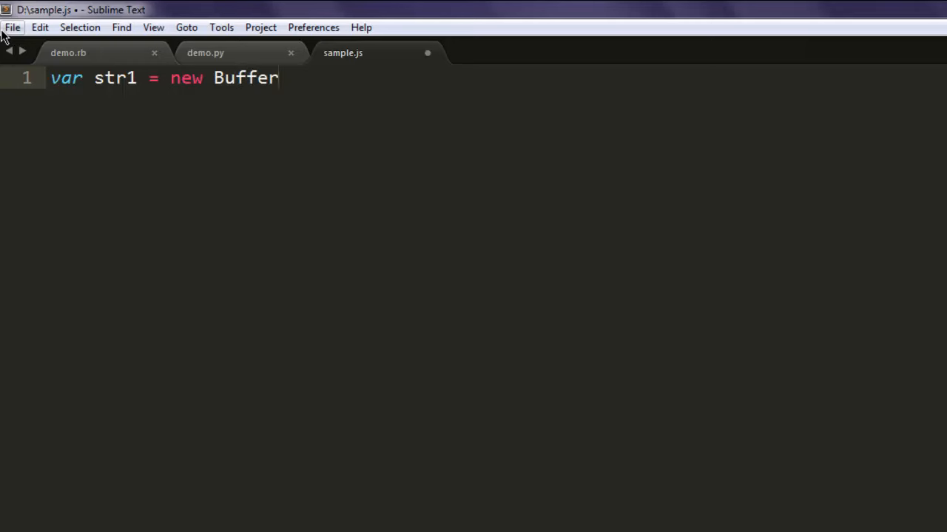
type("(15)")
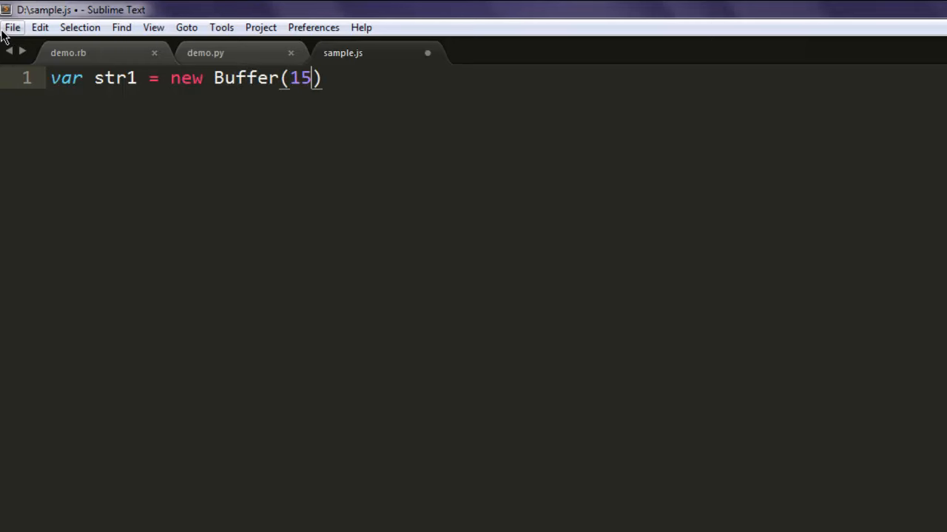
type(";")
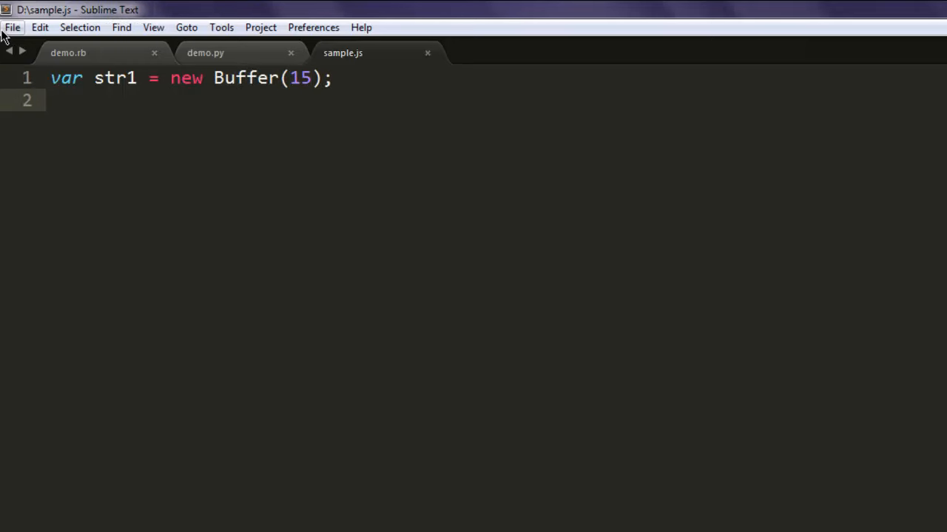
Write "NodeJS" as utf8 into str1, save, and add console.log(str1) on line 3
type("str1.")
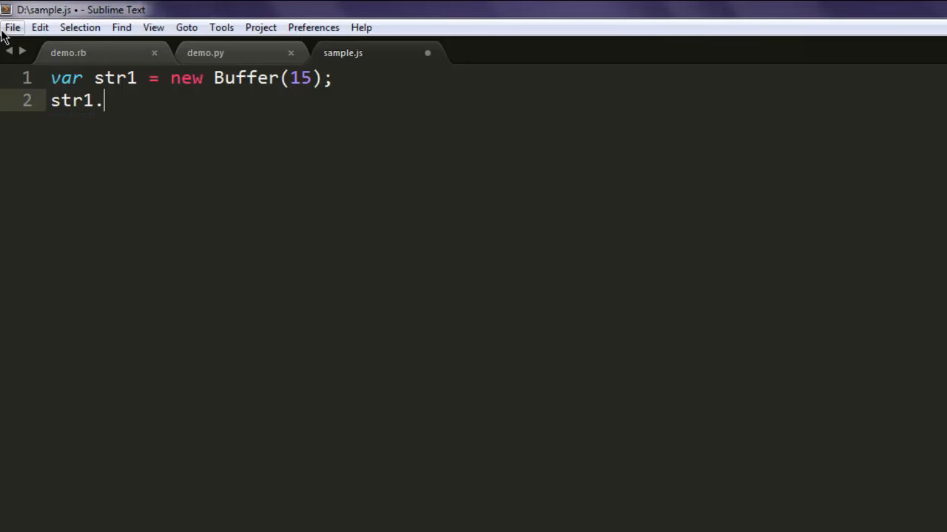
type("write()")
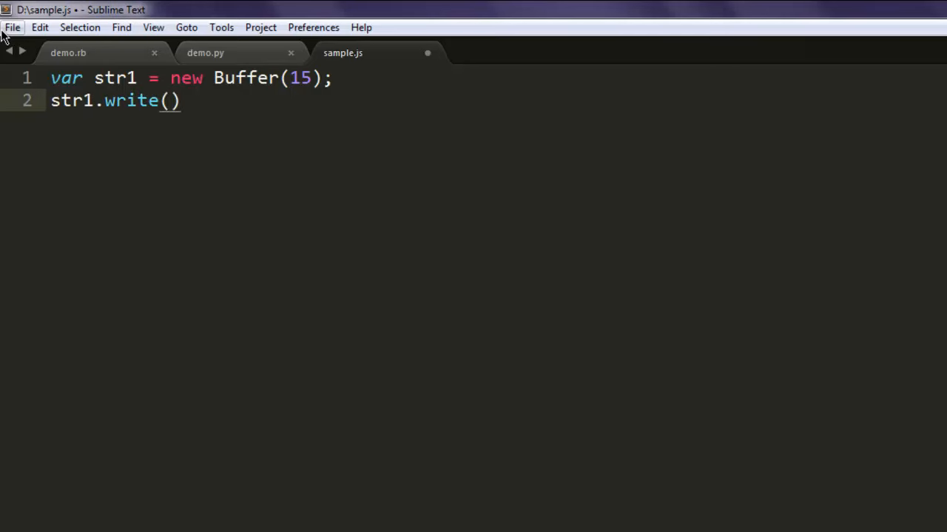
type("\"NodeJ\"")
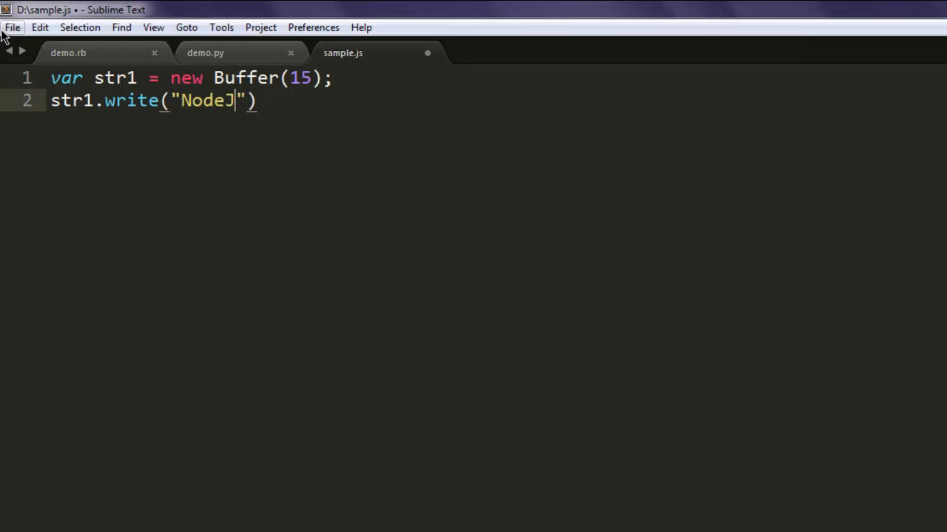
type("S,")
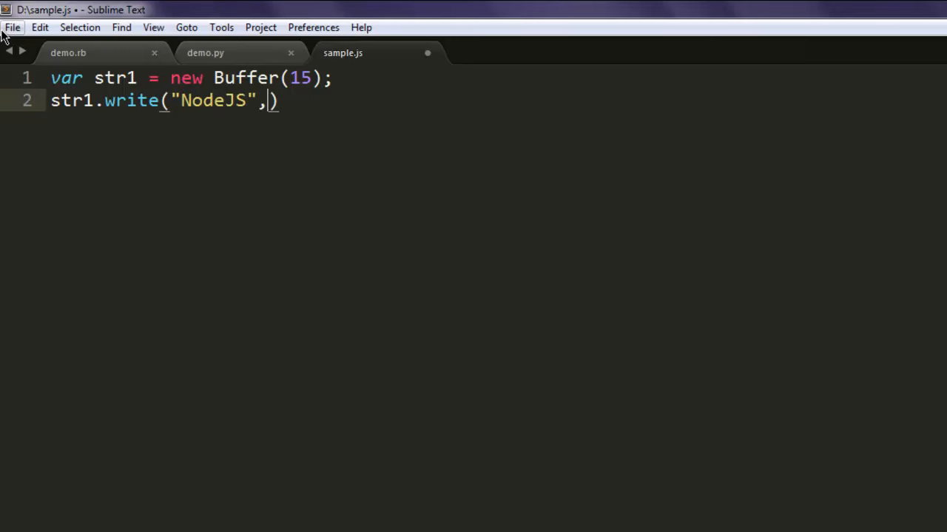
type("\"utf8\"")
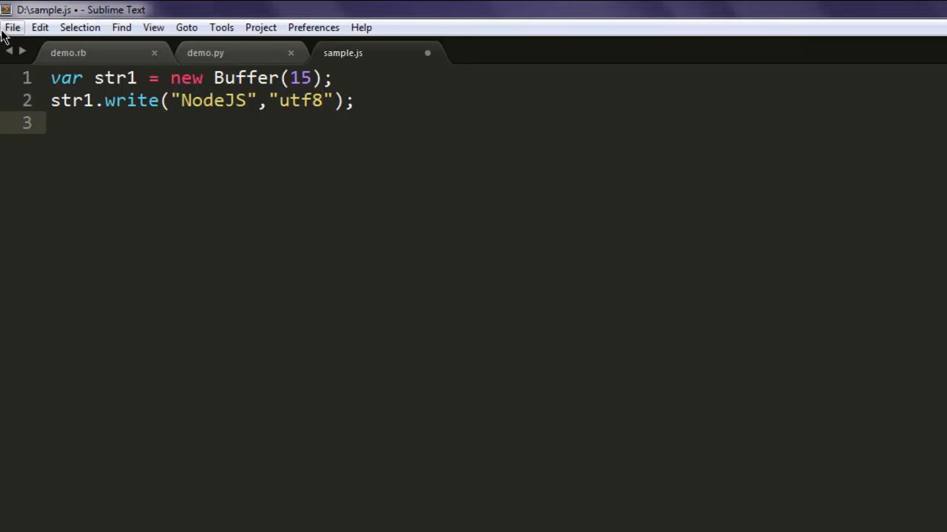
key("ctrl+s")
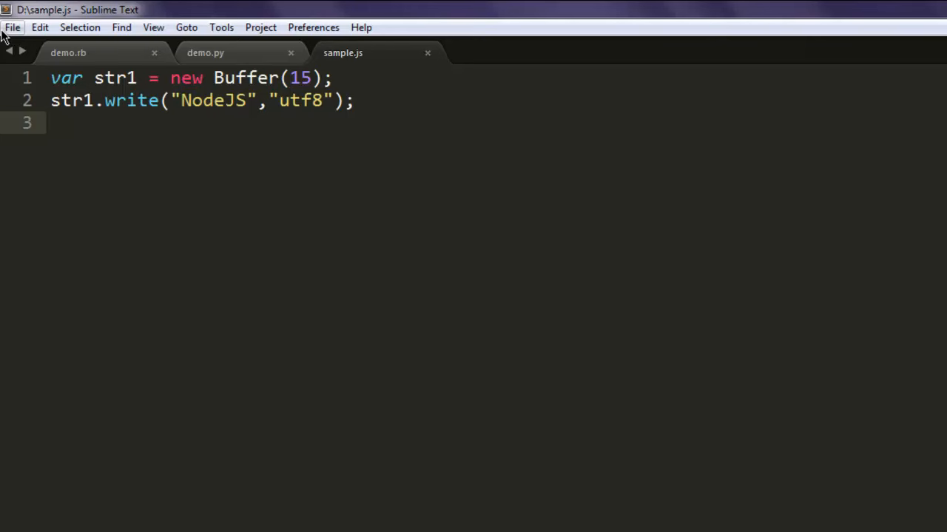
type("console.log")
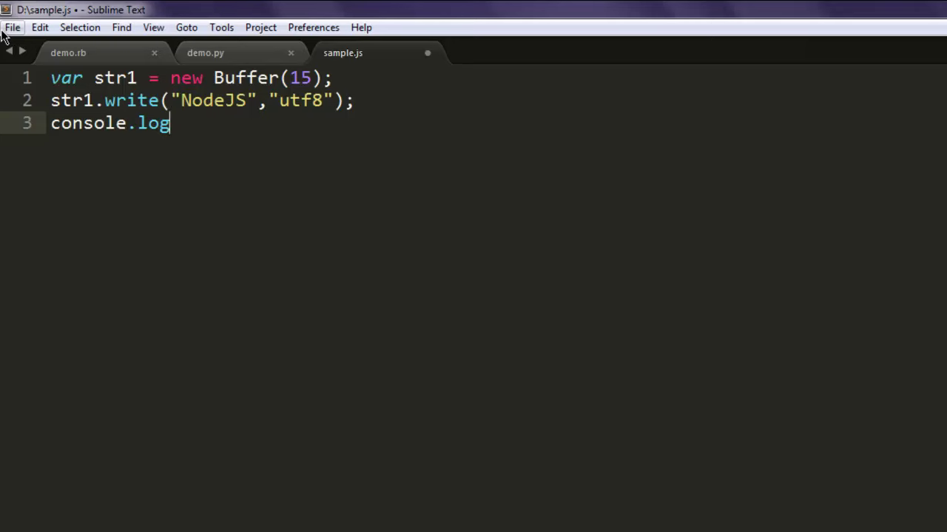
type("(str)")
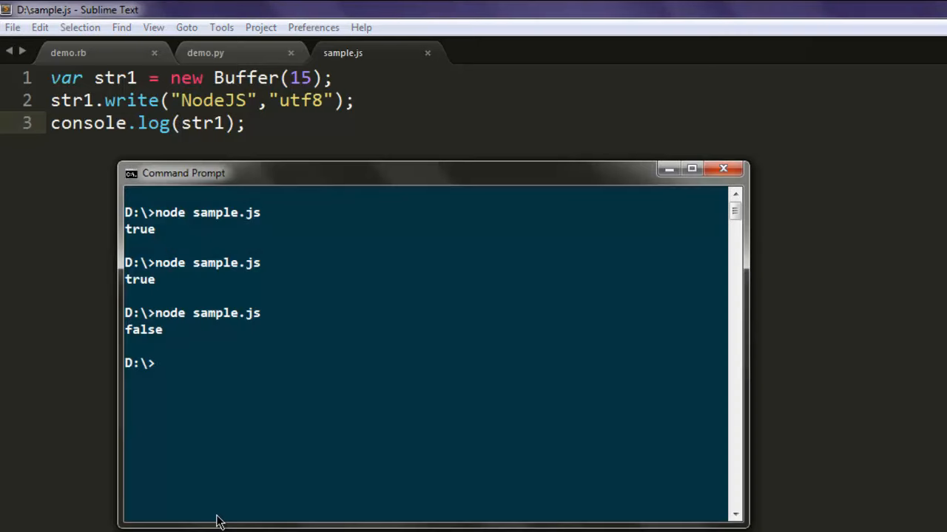
Run 'node sample.js', printing the 15-byte buffer starting 4e 6f 64 65 4a 53
key("Return")
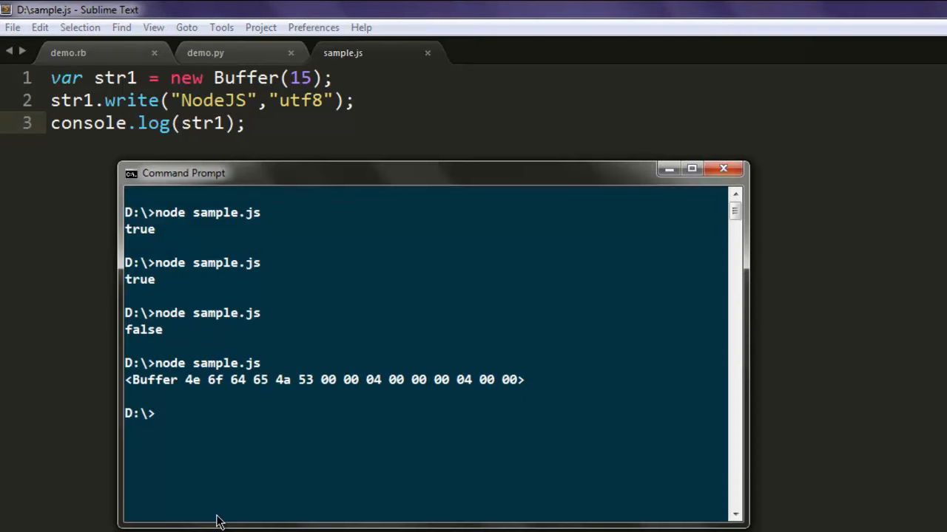
mouse_move(153, 388)
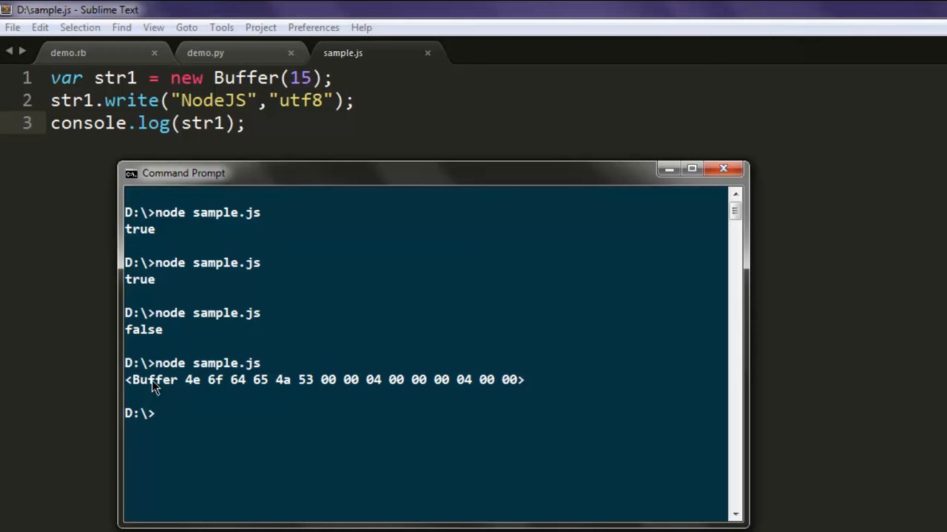
mouse_move(377, 399)
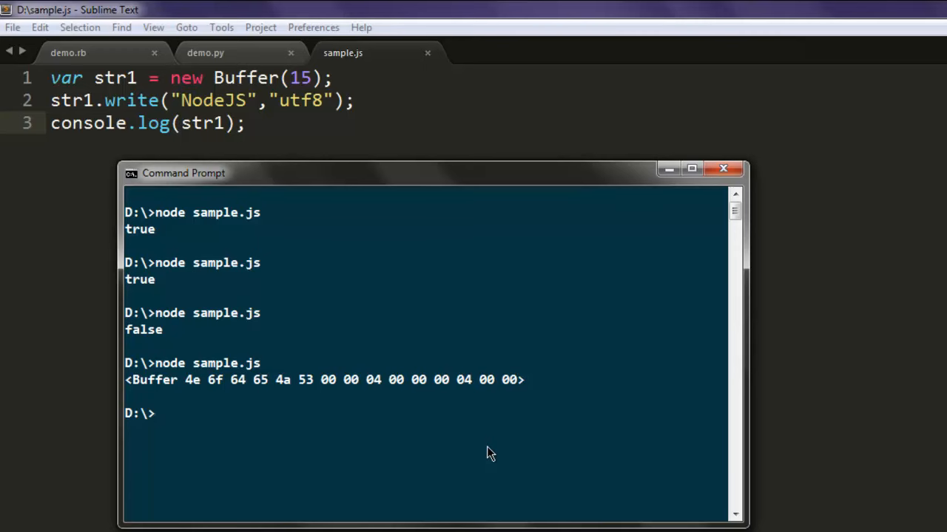
mouse_move(226, 124)
type(".")
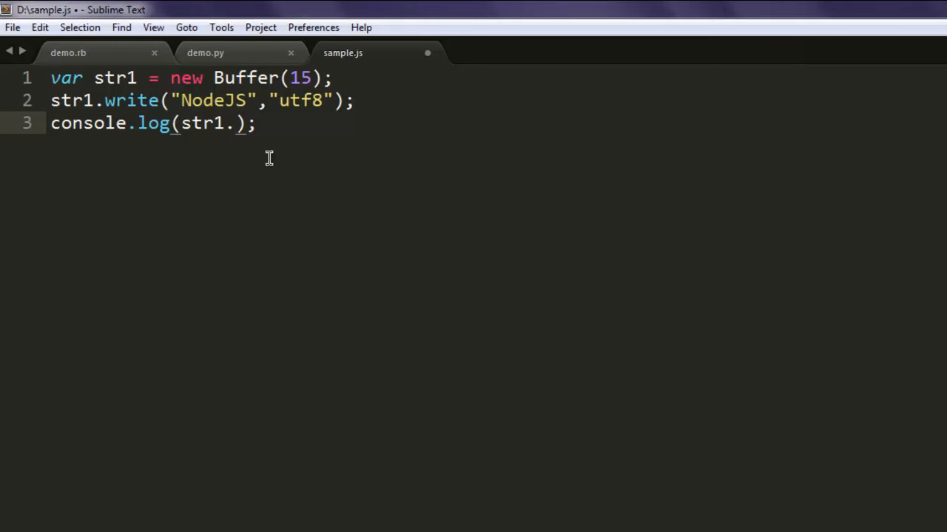
Change line 3 to console.log(str1.toString('utf8')), save, and rerun node sample.js
type("toStrin")
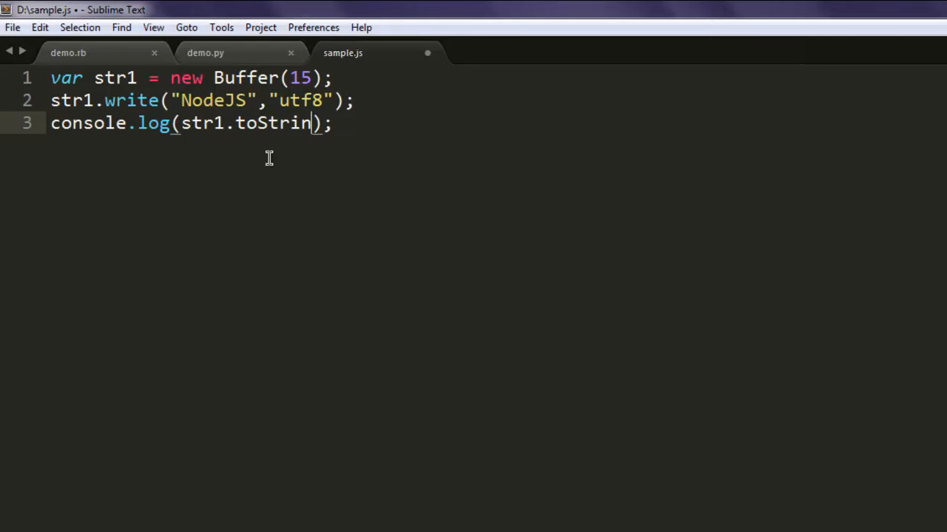
type("g")
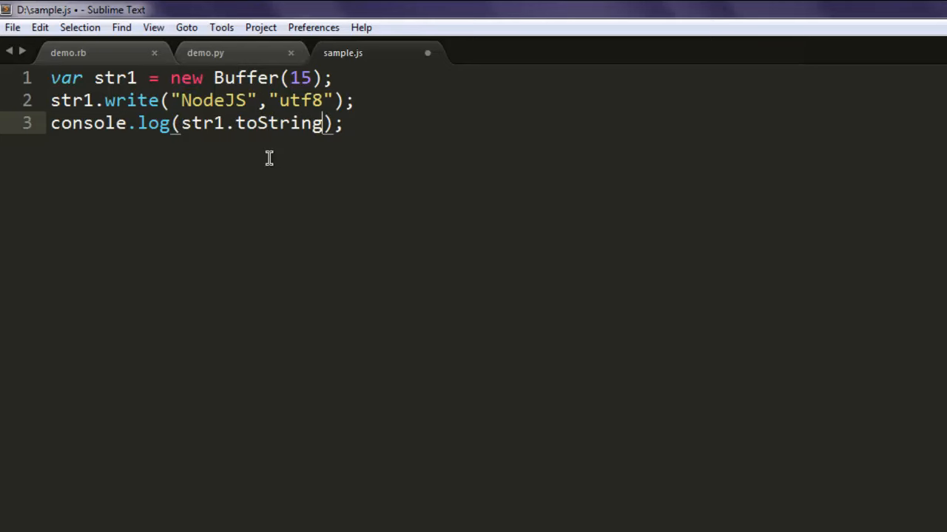
type("('')")
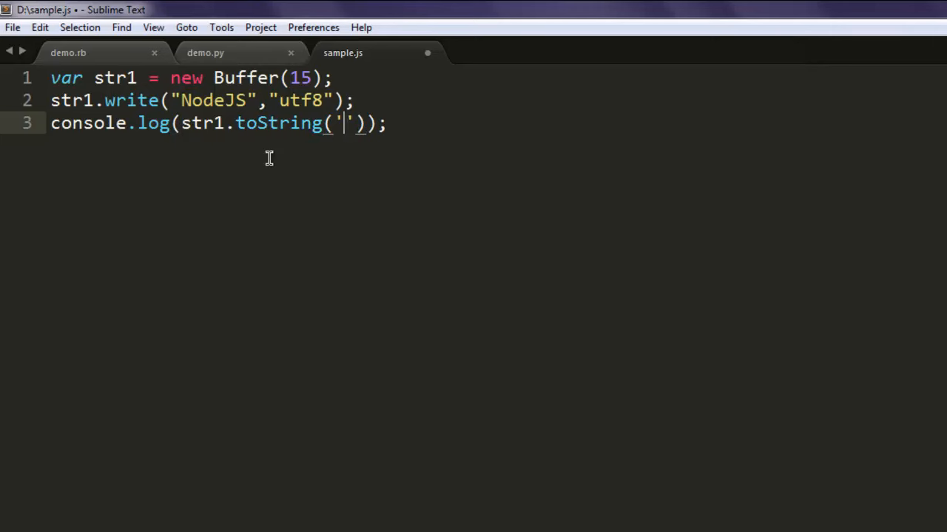
type("utf8")
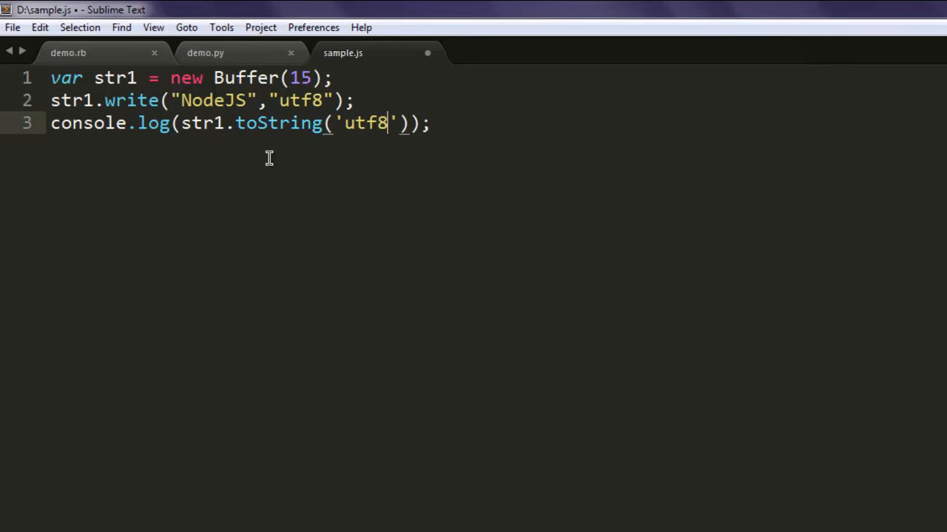
key("ctrl+s")
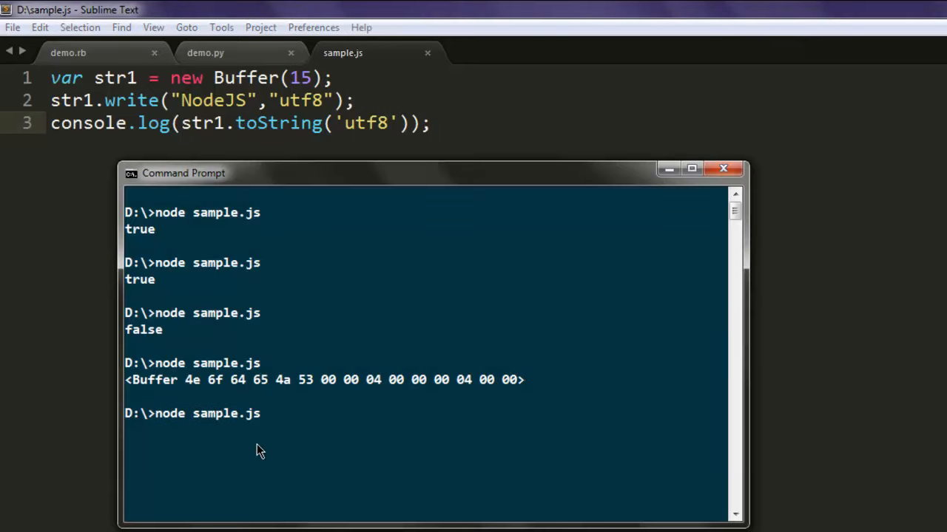
key("Return")
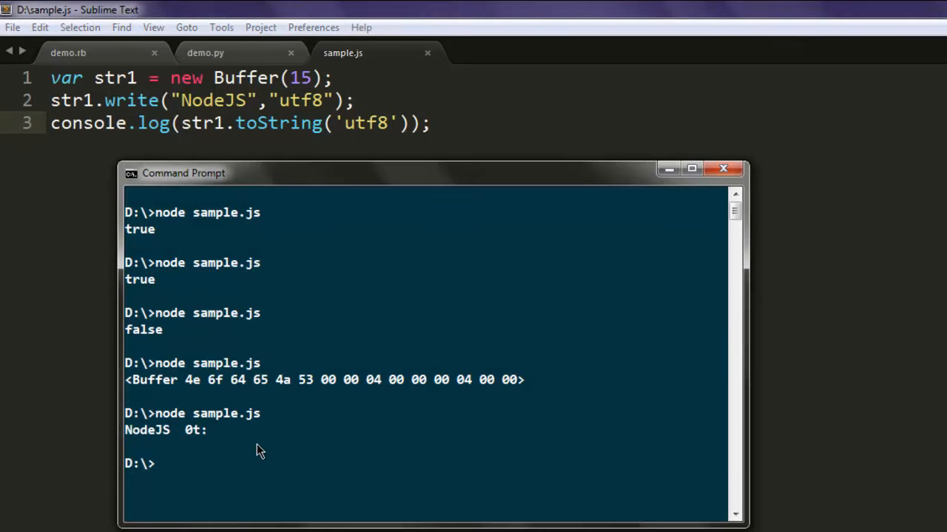
mouse_move(266, 264)
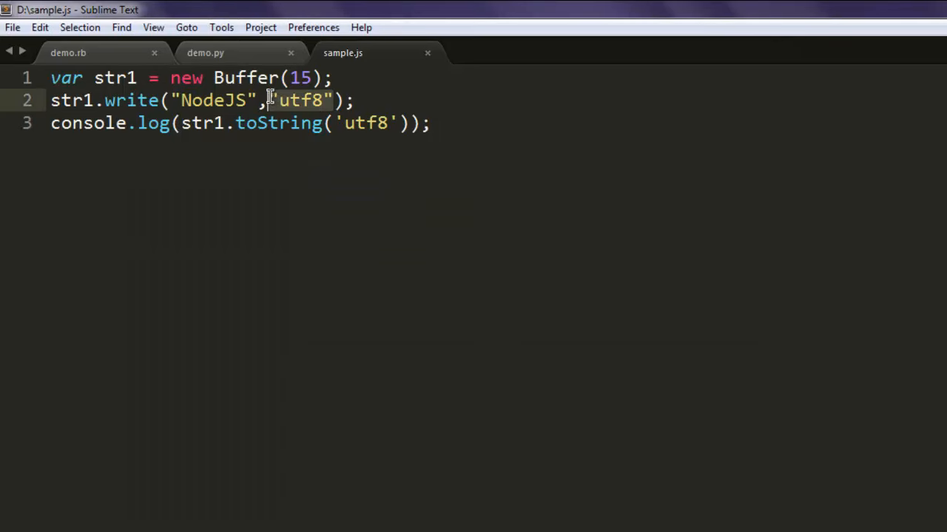
Drop the utf8 argument from the write call and extend the string to 'NodeJS Tutorial'
key("Delete")
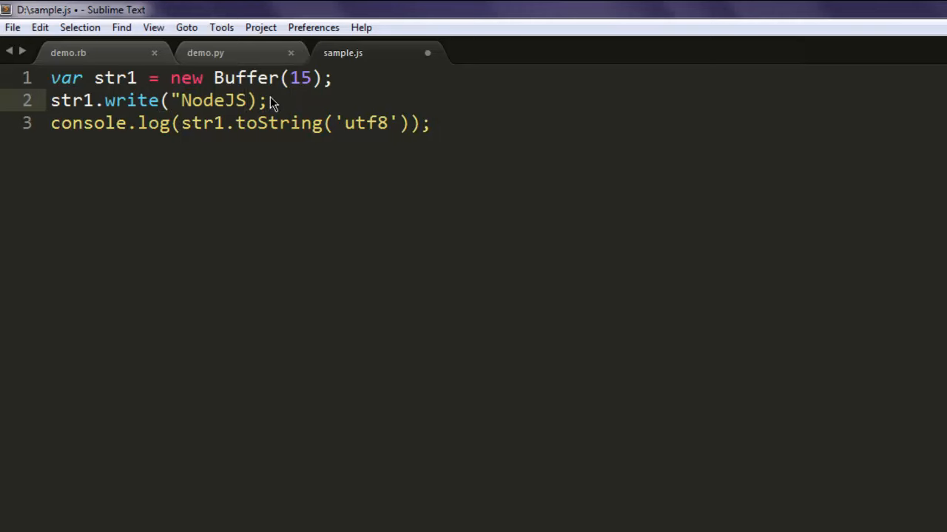
type("Tutorial")
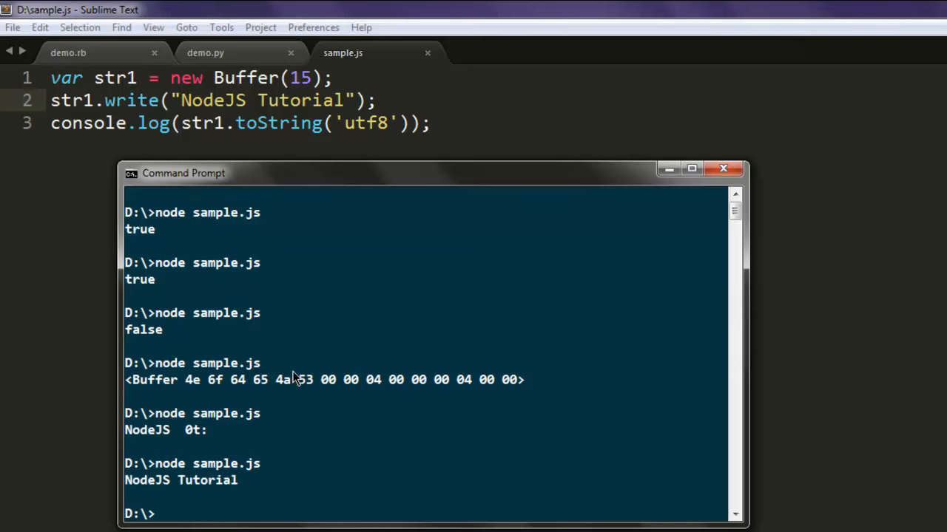
mouse_move(206, 491)
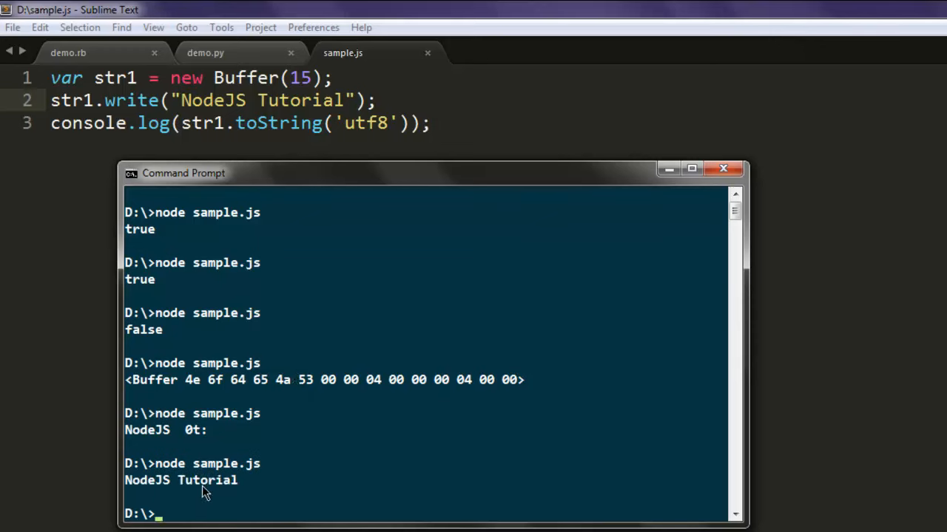
mouse_move(169, 493)
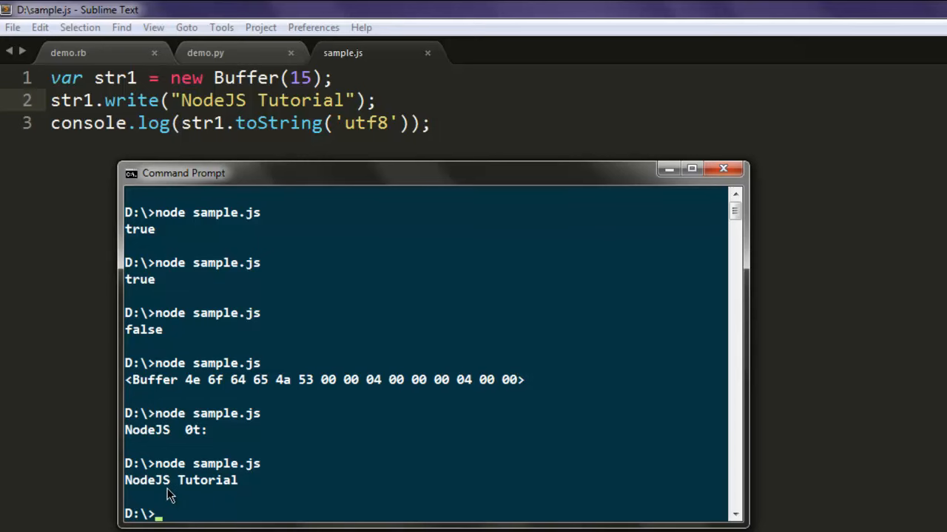
mouse_move(77, 255)
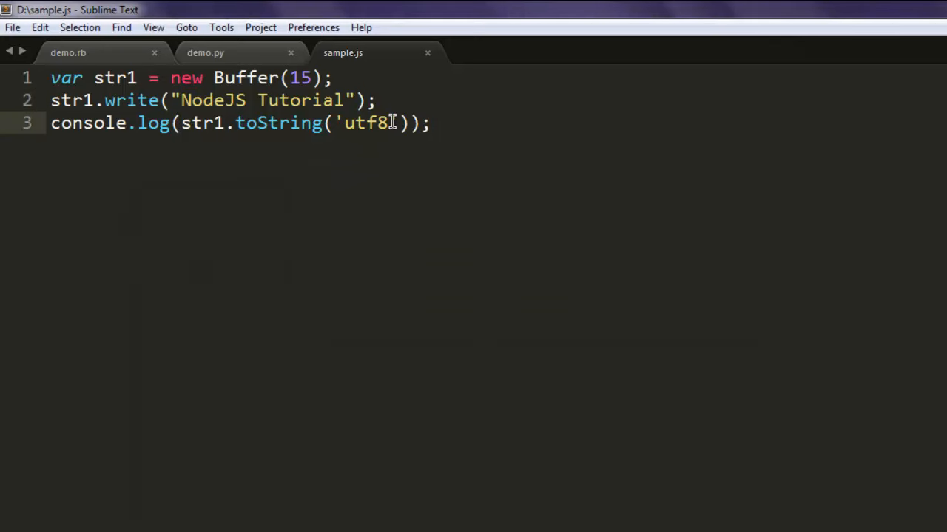
Decode only bytes 0–7 with toString('utf8',0,7), then retype node sample.js
type(",")
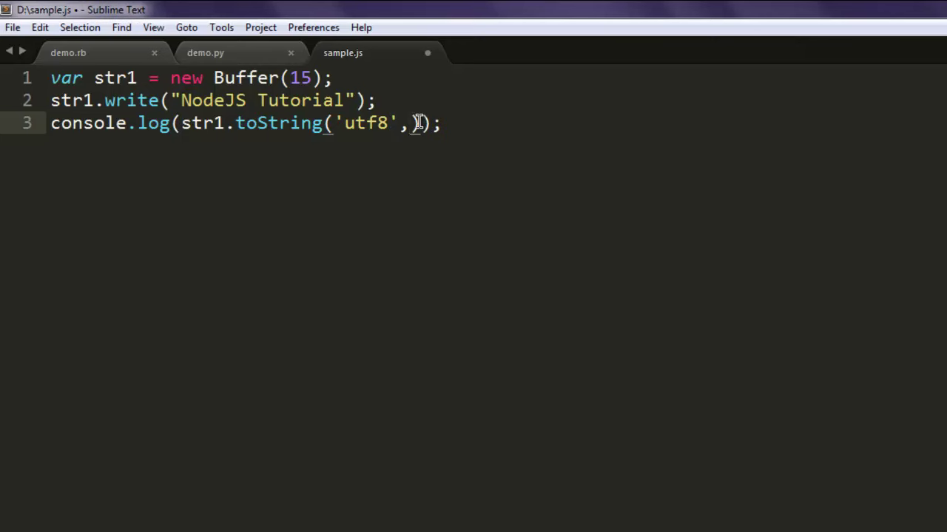
type("0,7")
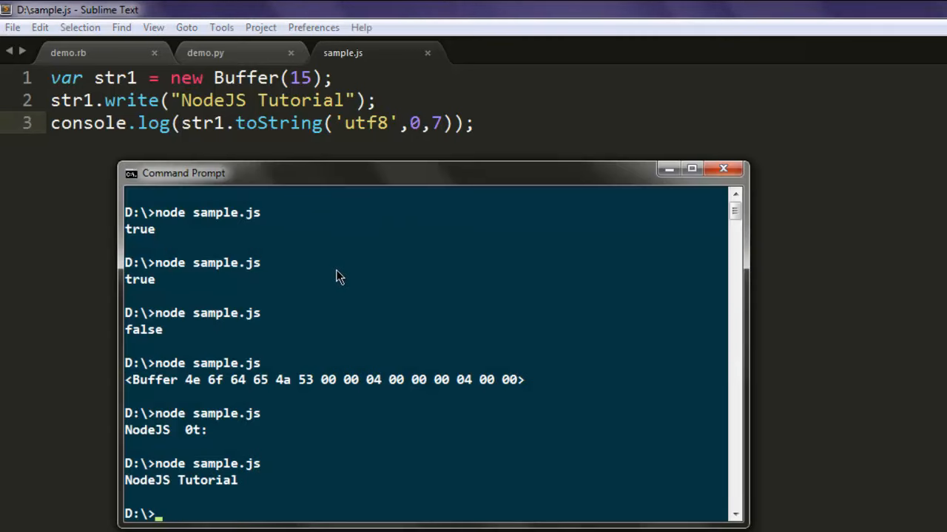
scroll("up", 3)
type("15")
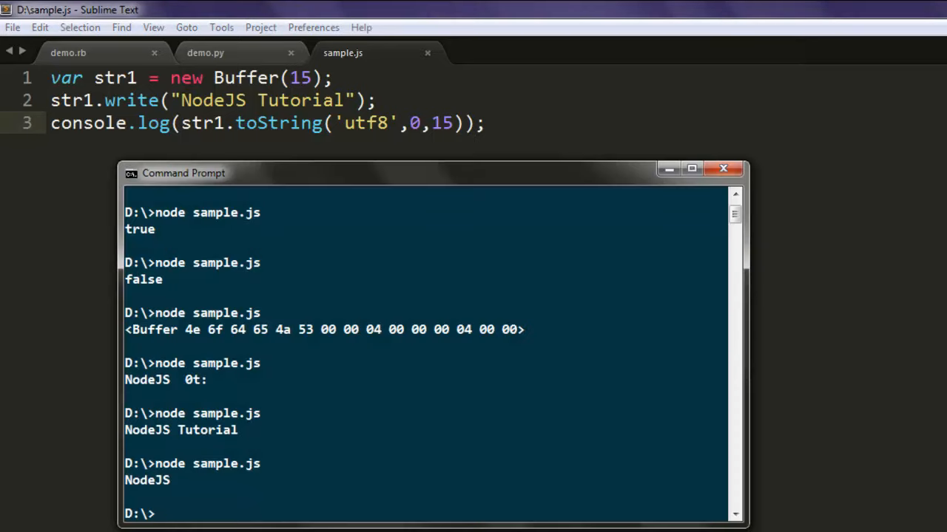
type("node sample.js")
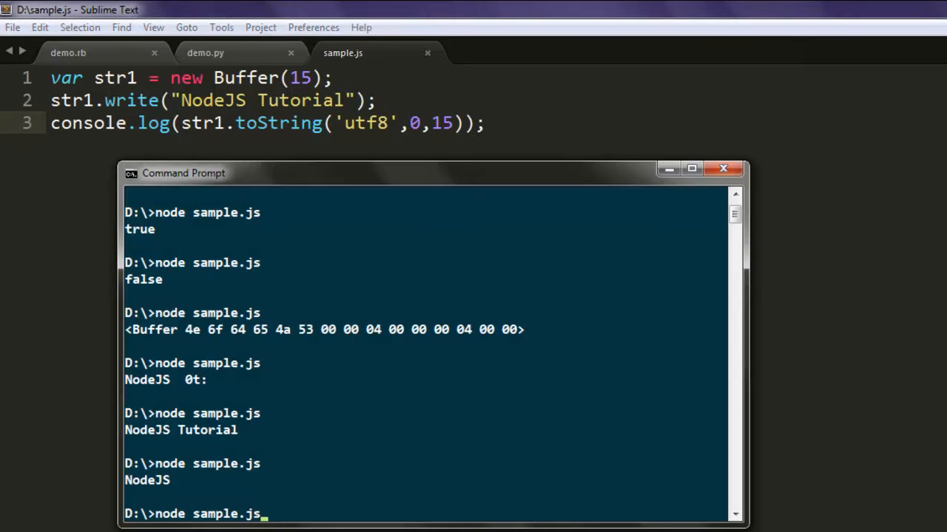